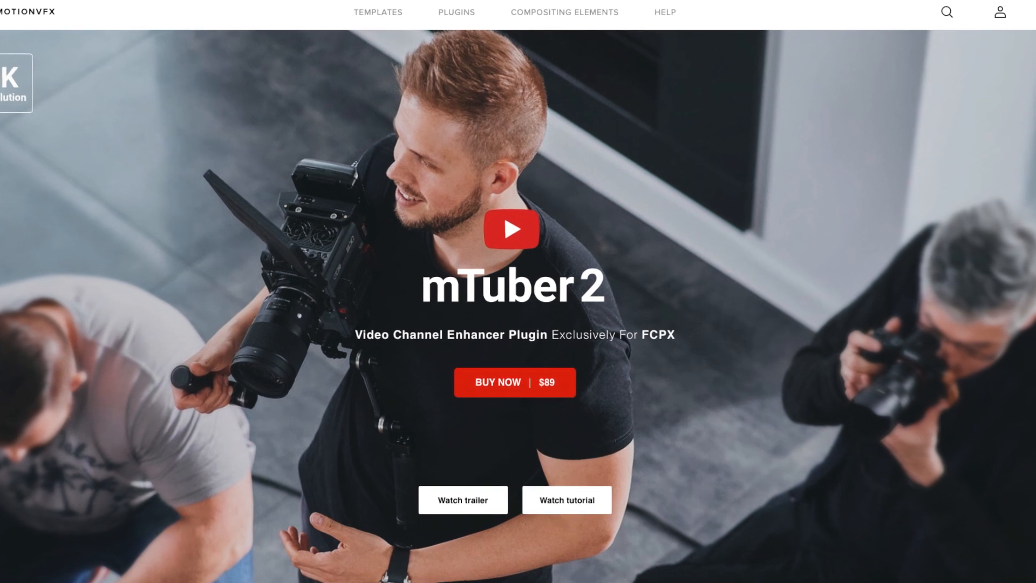
Step: Scroll the mTuber 2 product page past the Pointers section to the Titles previews
scroll("down", 3)
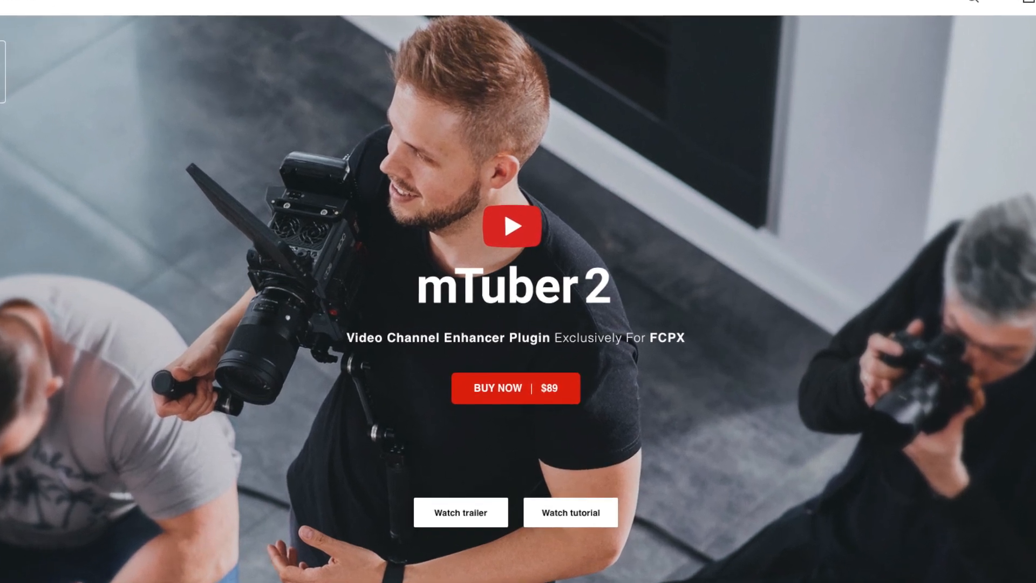
scroll("down", 3)
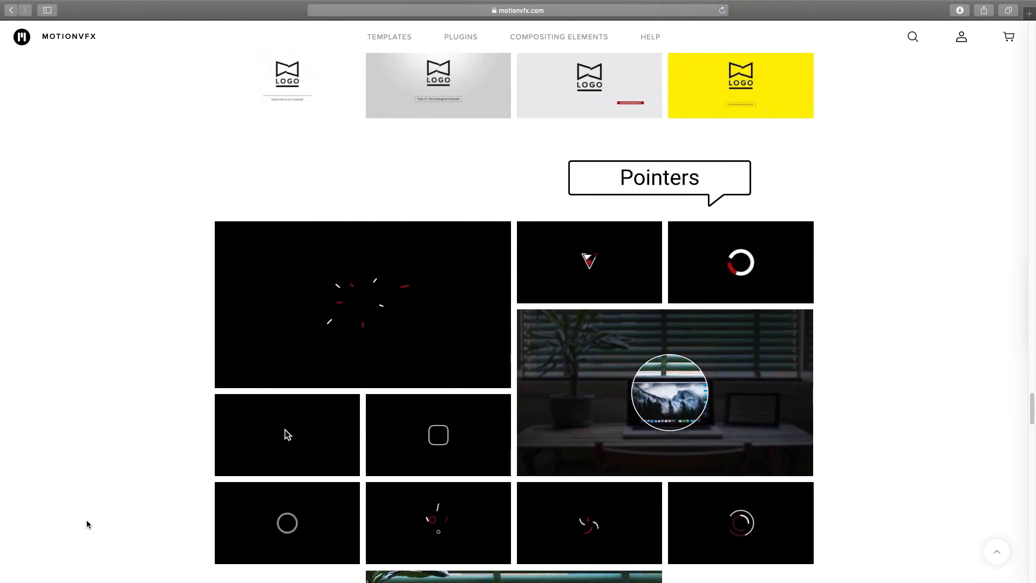
scroll("down", 3)
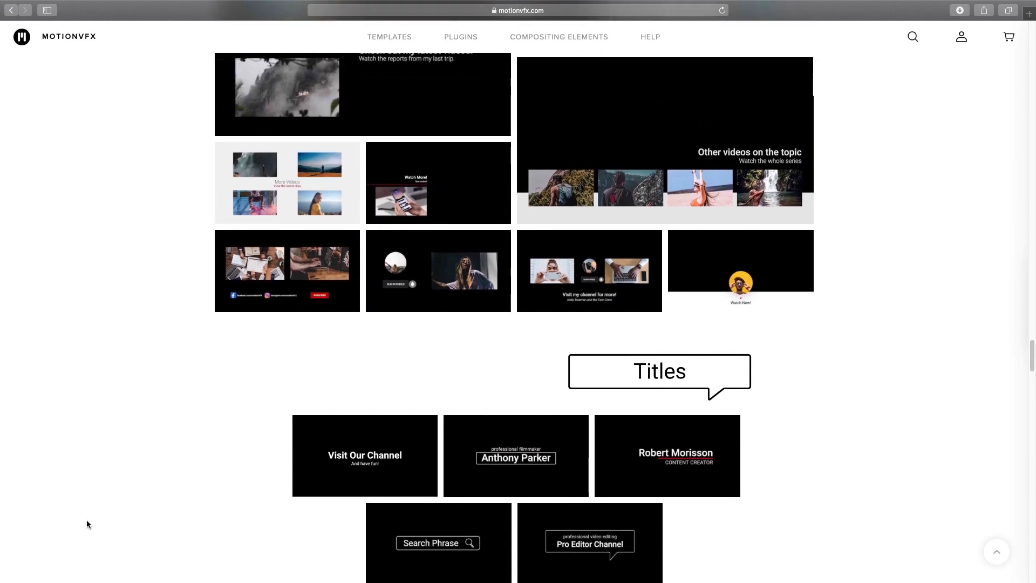
scroll("up", 3)
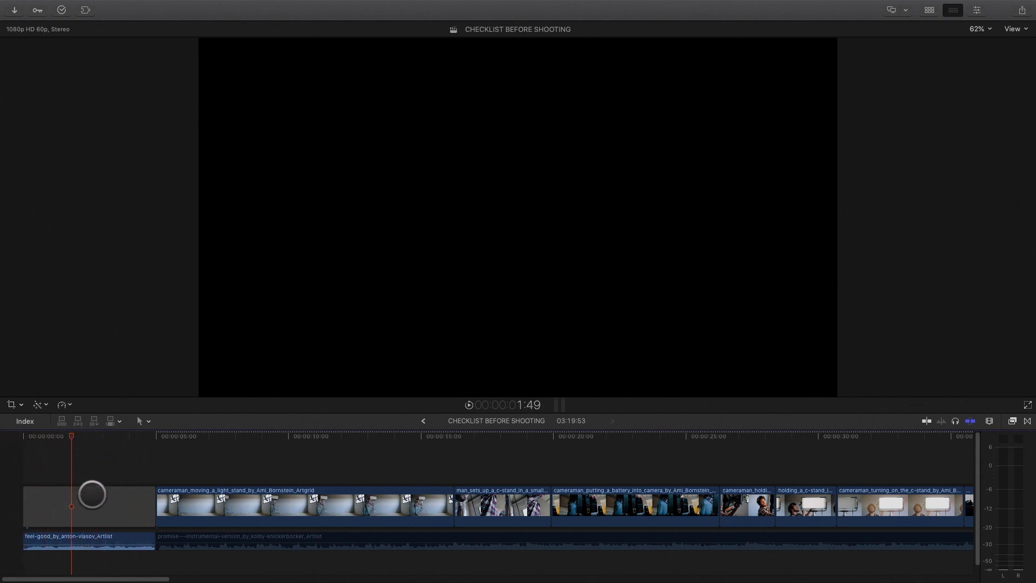
Step: Place the mTuber 2 Drop logo animation above the selected opening placeholder clip
left_click(90, 505)
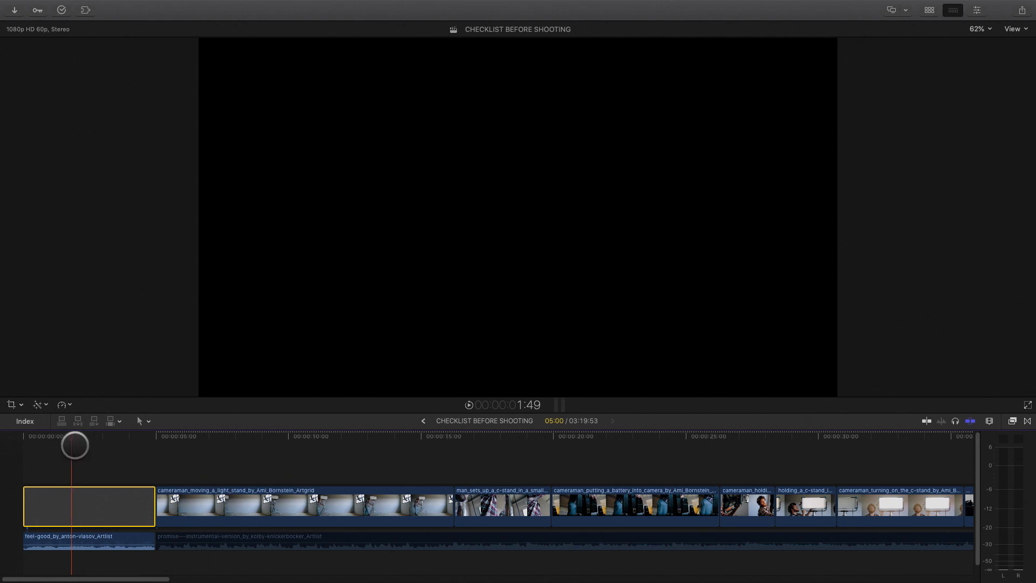
left_click(953, 9)
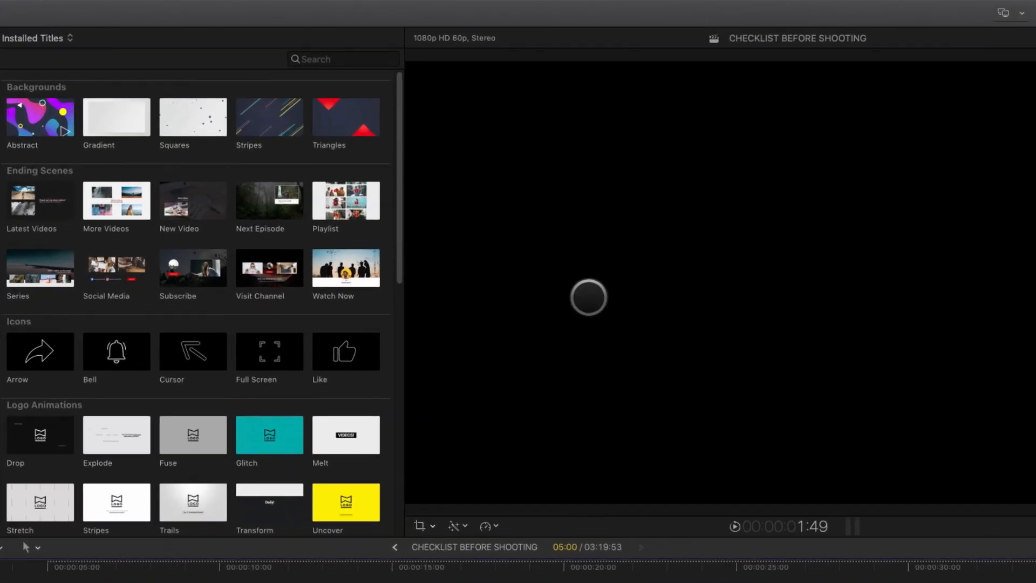
scroll("down", 3)
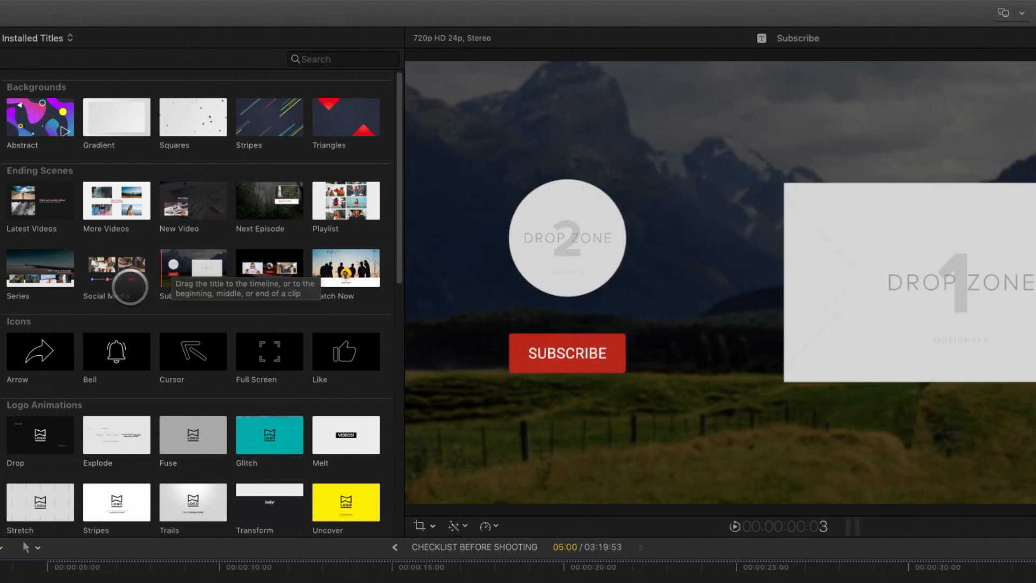
scroll("down", 3)
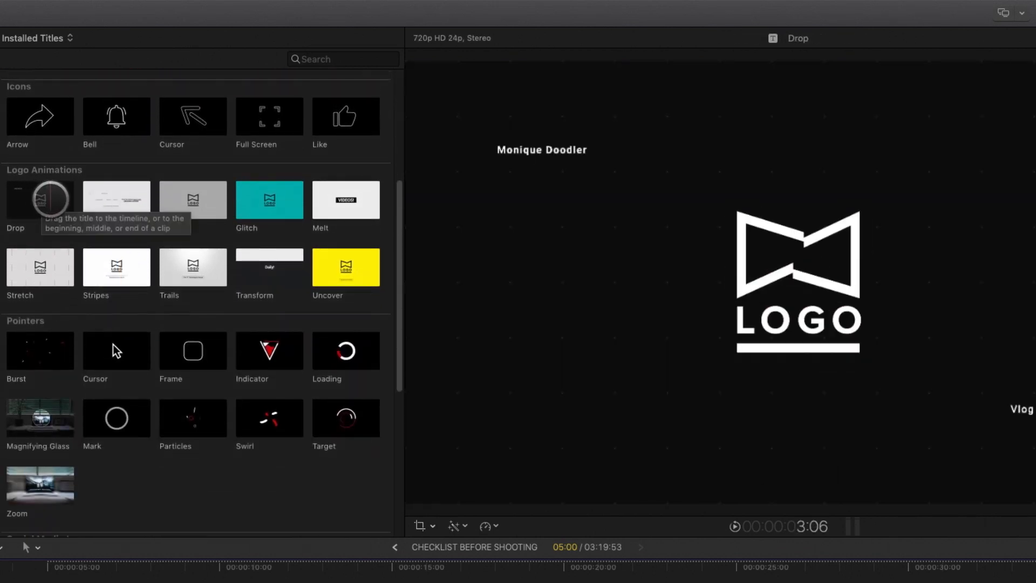
left_click(40, 198)
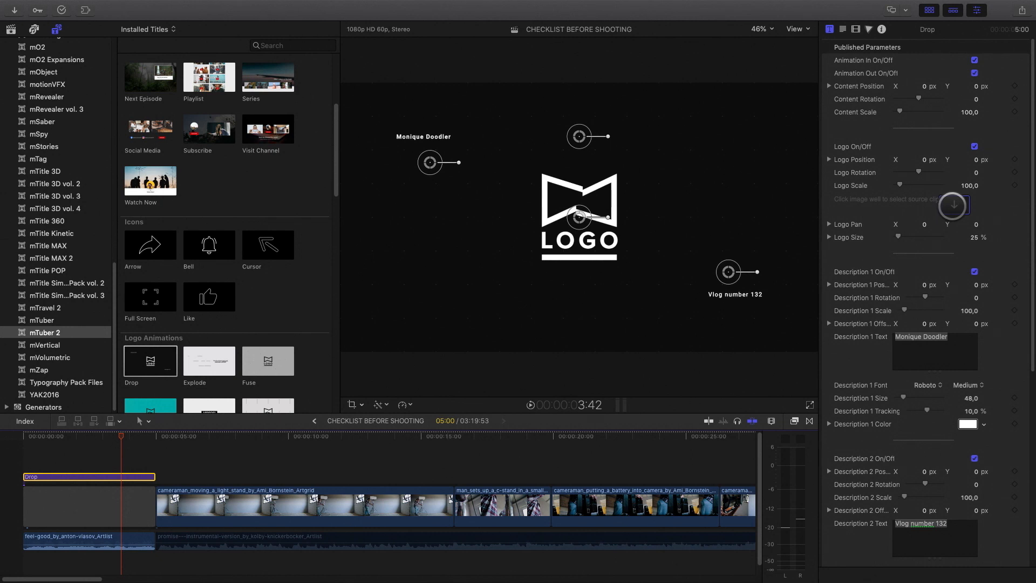
Step: Pick the moustache still from the project images as the Drop title's logo source
left_click(953, 205)
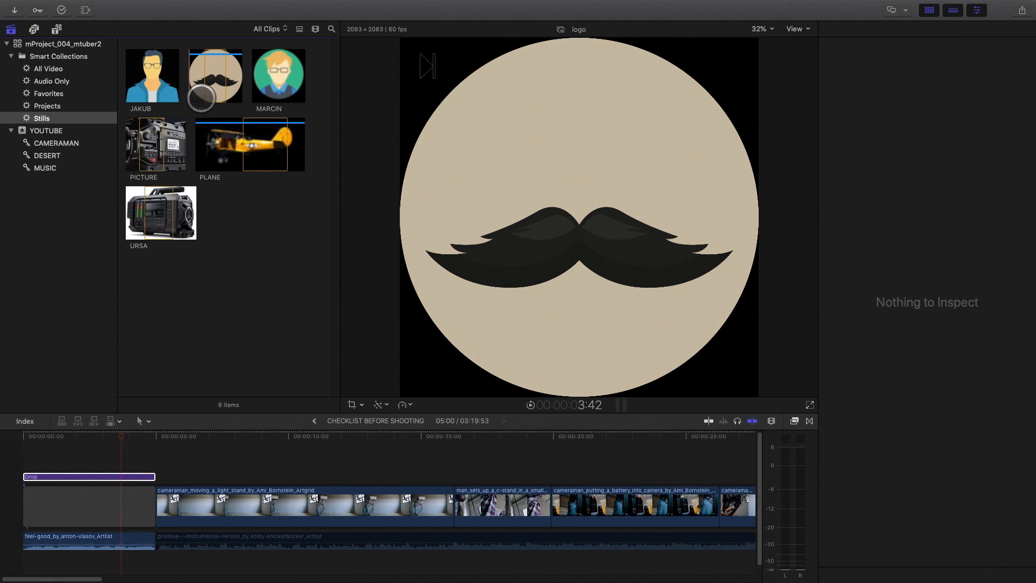
left_click(88, 476)
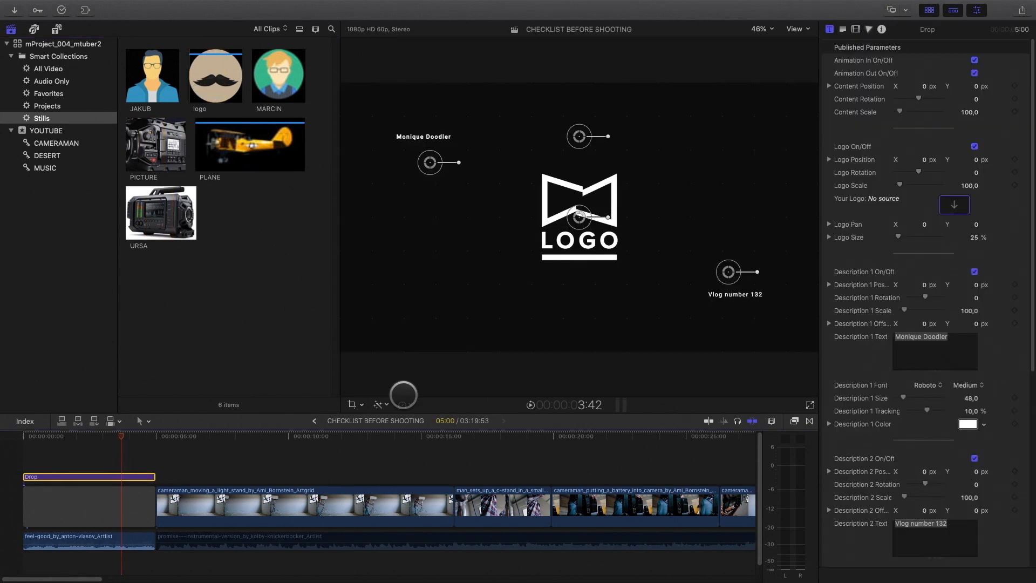
left_click(954, 204)
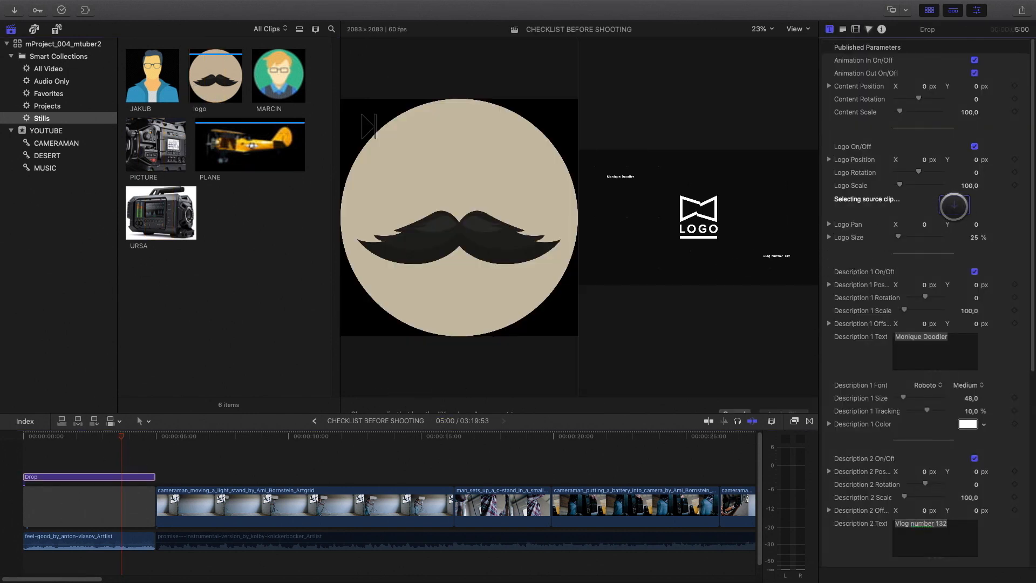
left_click(215, 74)
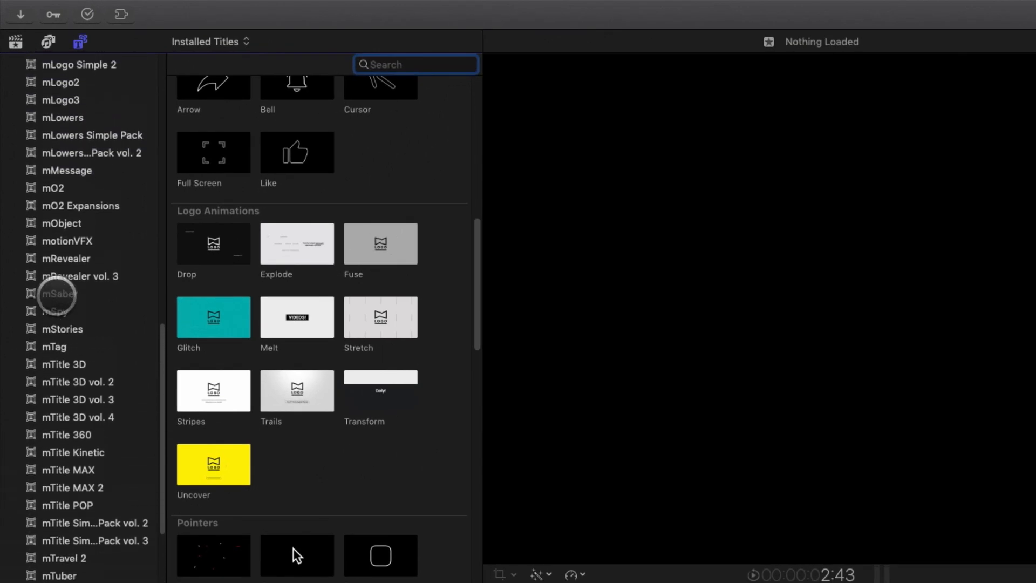
Step: Show the mIntro title pack in the Titles sidebar to reach mIntro 19
scroll("down", 3)
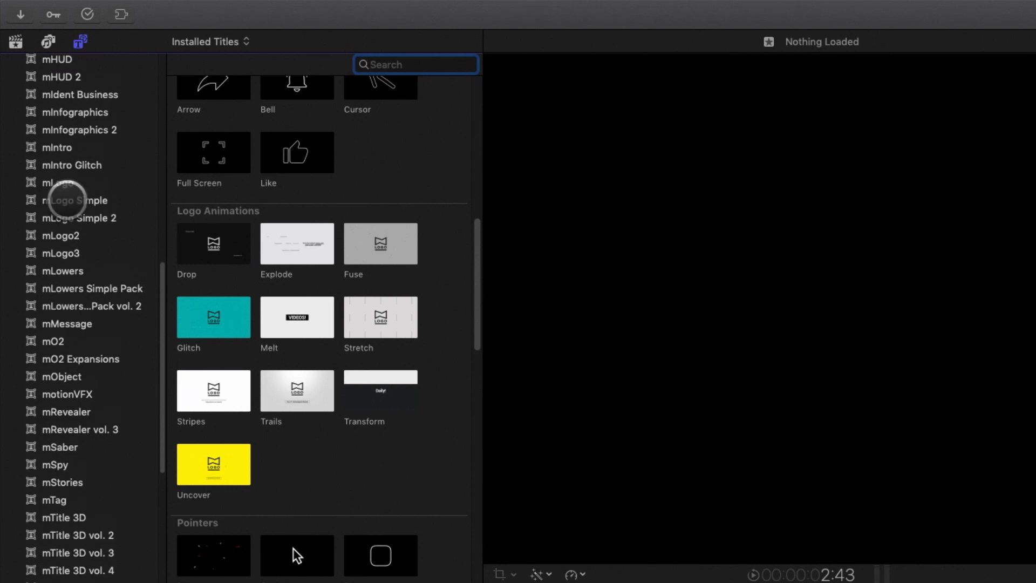
left_click(58, 147)
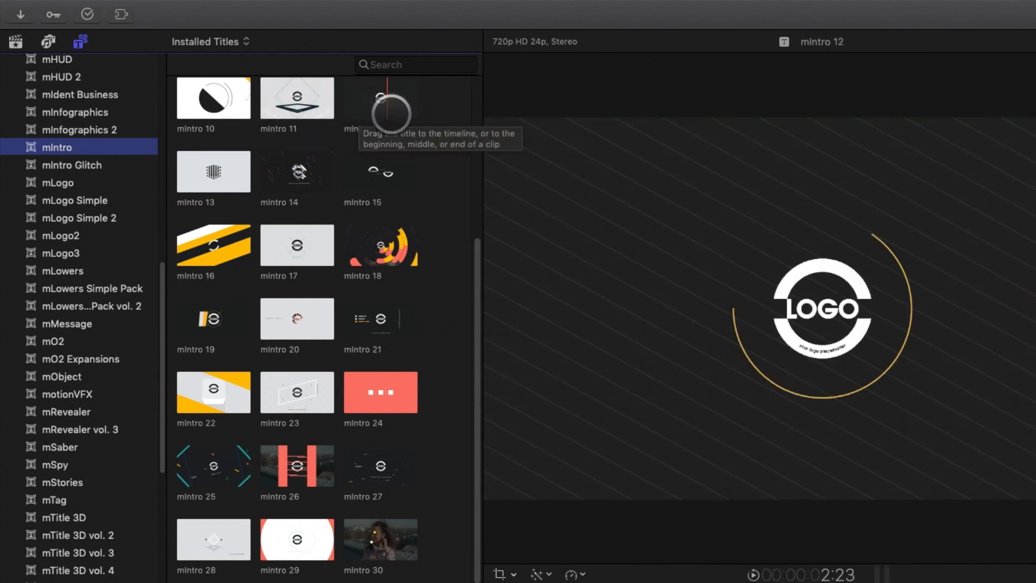
mouse_move(297, 245)
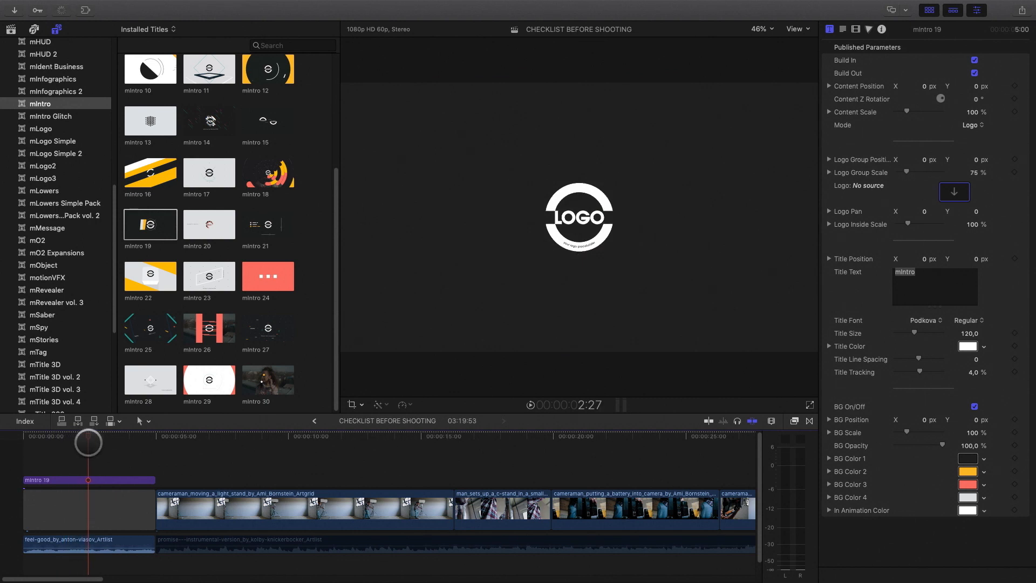
Step: Set the moustache image as mIntro 19's logo and scale the logo group up to 123%
left_click(955, 192)
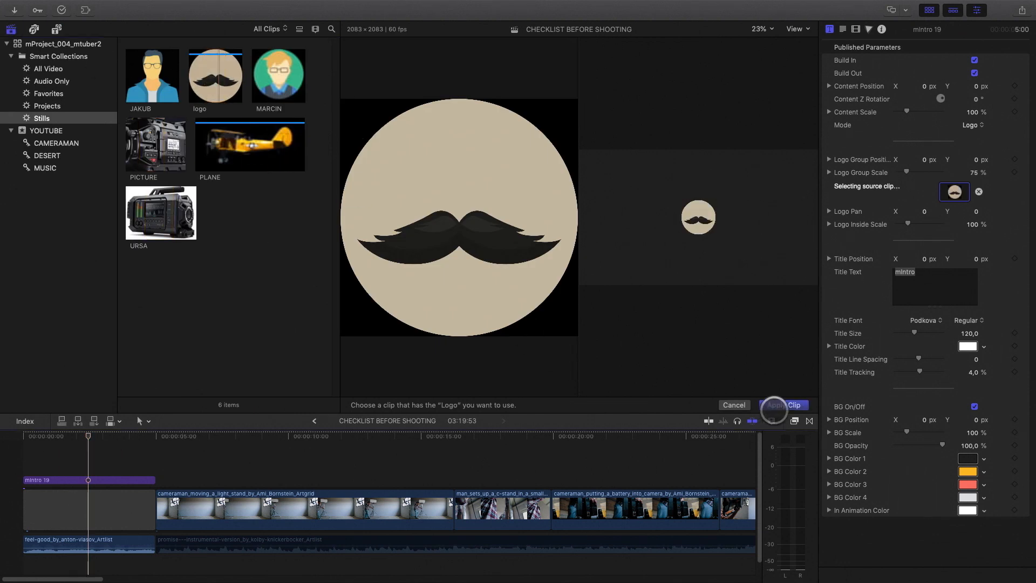
left_click(781, 404)
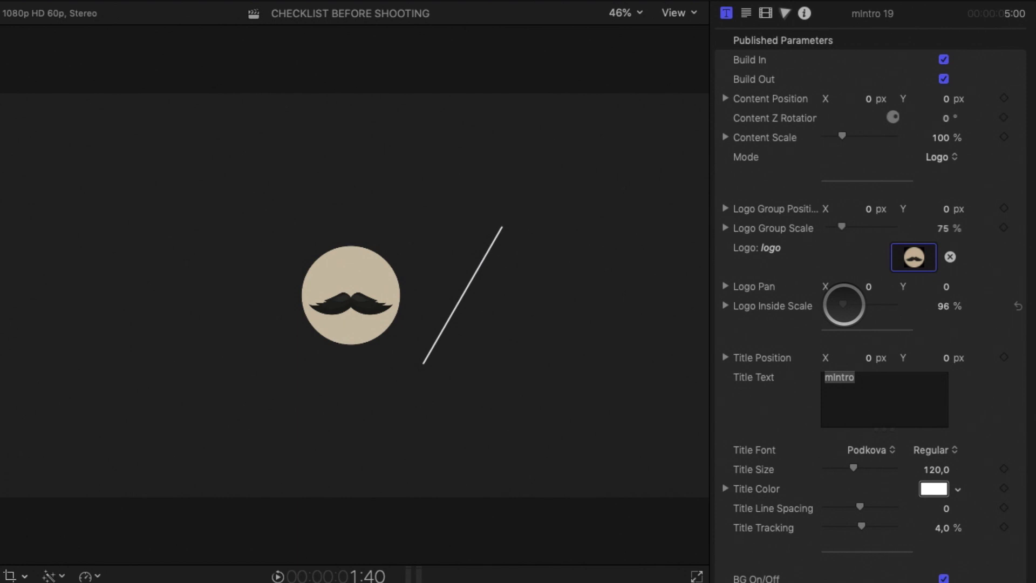
left_click_drag(843, 304, 848, 224)
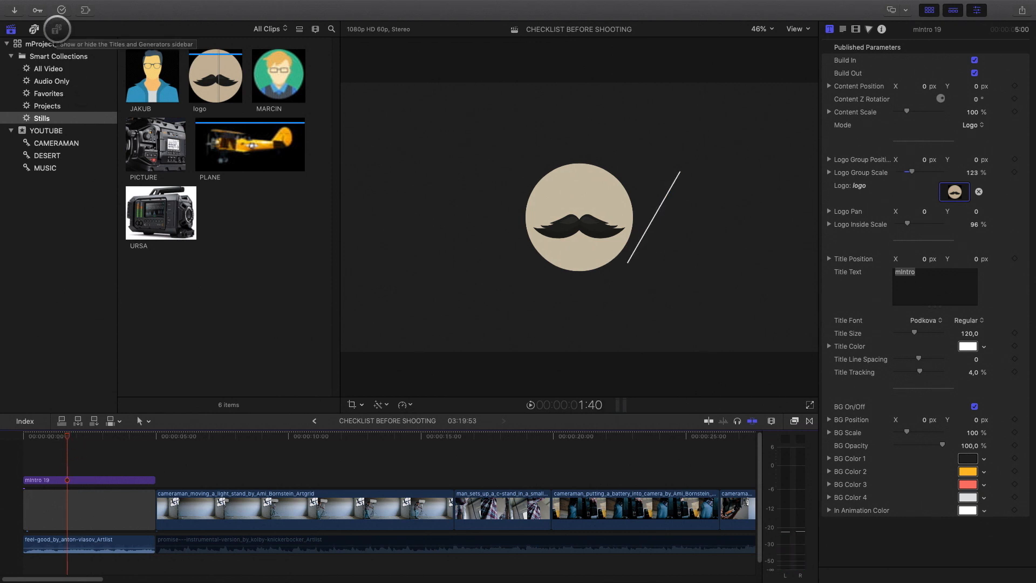
left_click(56, 28)
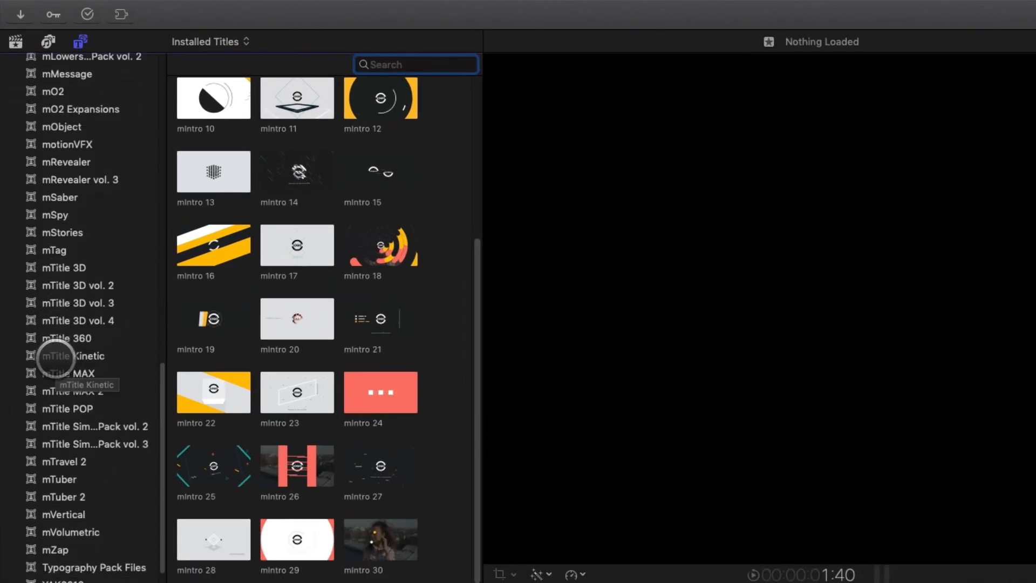
Step: Add mTitle Kinetic 27 reading 'Mr Moustache' in Rochester, size 108, with lowered BG Opacity
left_click(72, 355)
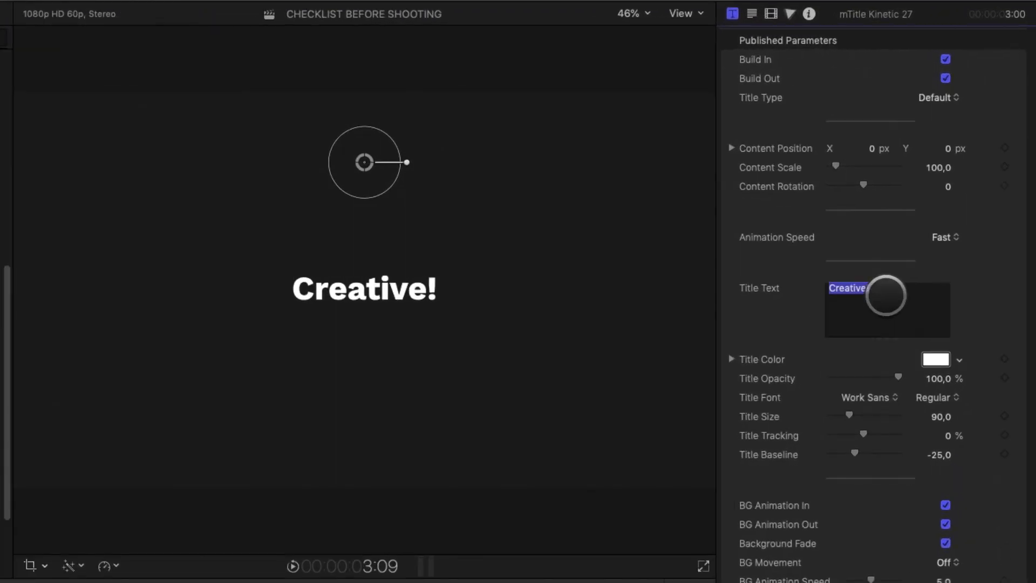
type("Mr Moustache")
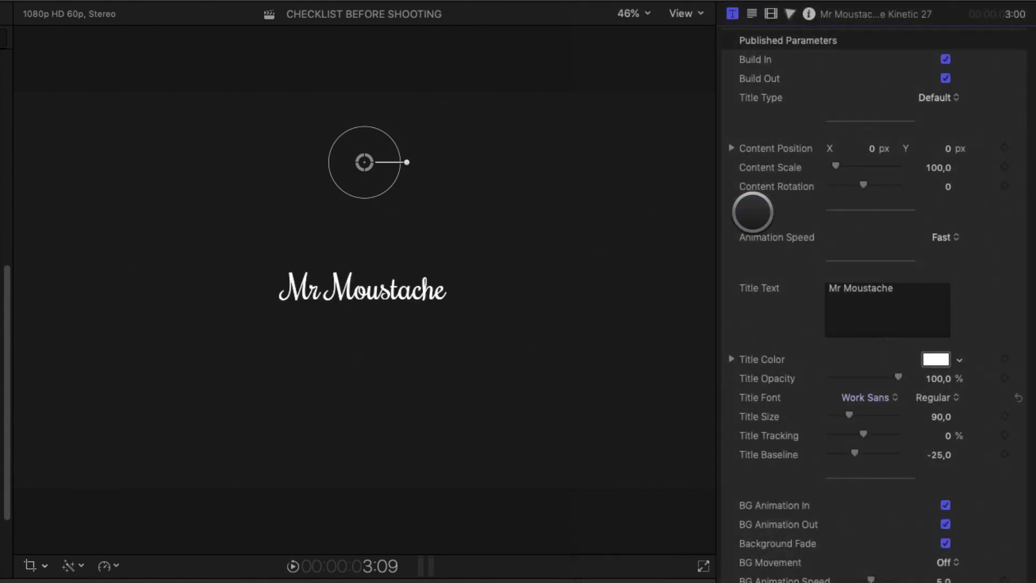
left_click(866, 397)
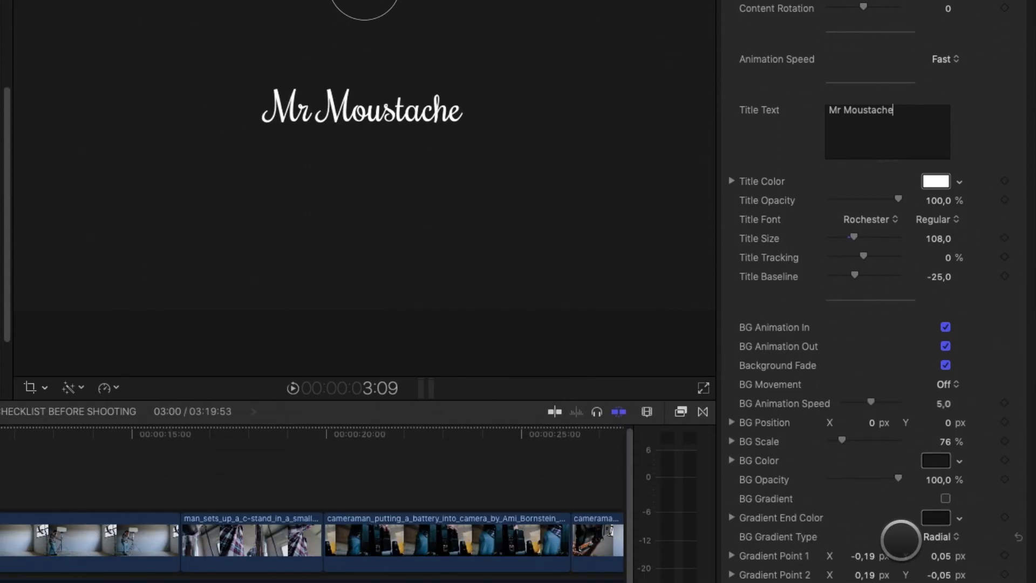
left_click_drag(899, 477, 873, 477)
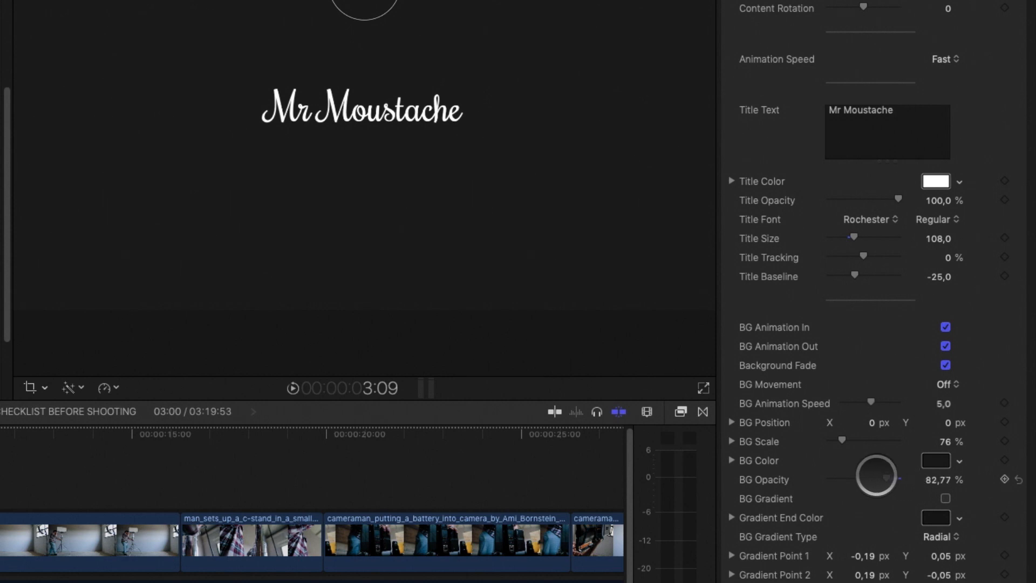
left_click_drag(876, 474, 830, 478)
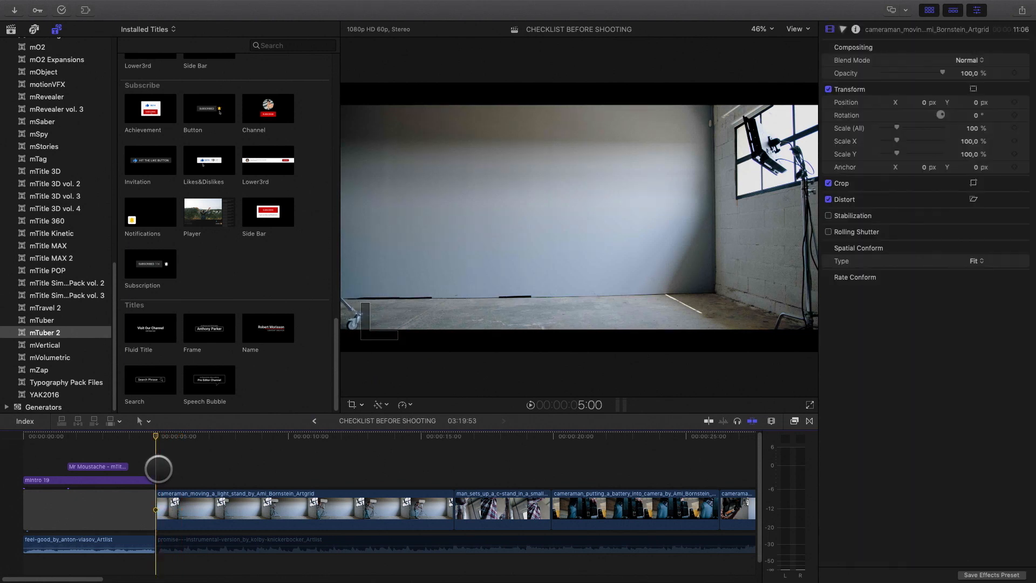
Step: Add a Speech Bubble title reading 'CHECKLIST BEFORE SHOOTING', slightly enlarged, with shadow on
scroll("down", 3)
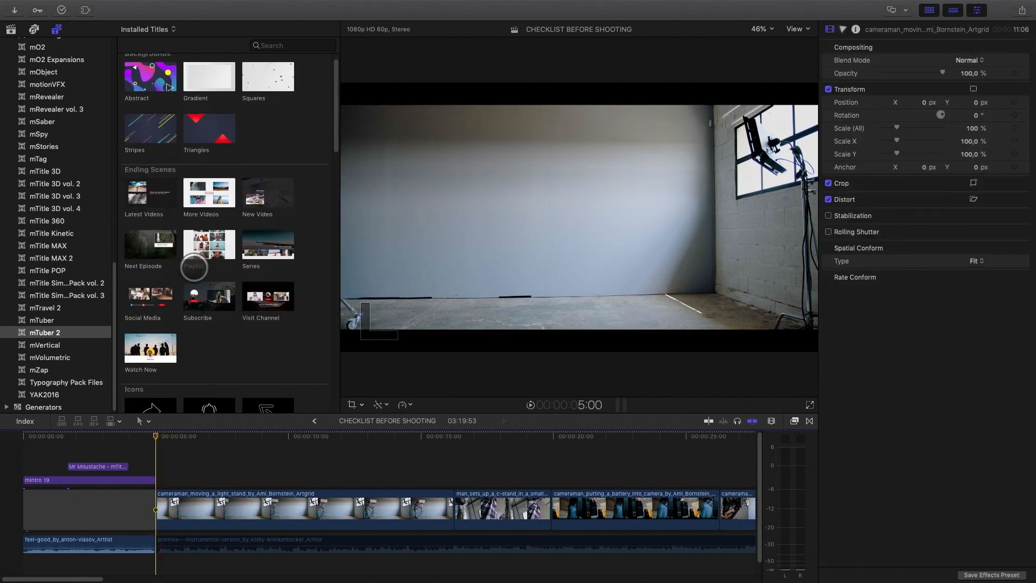
scroll("down", 3)
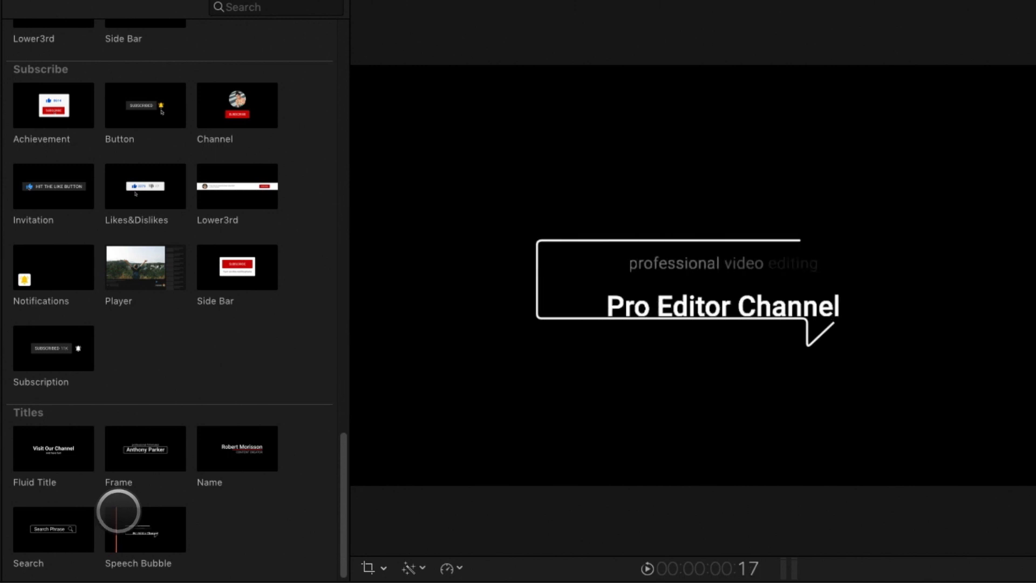
left_click(145, 529)
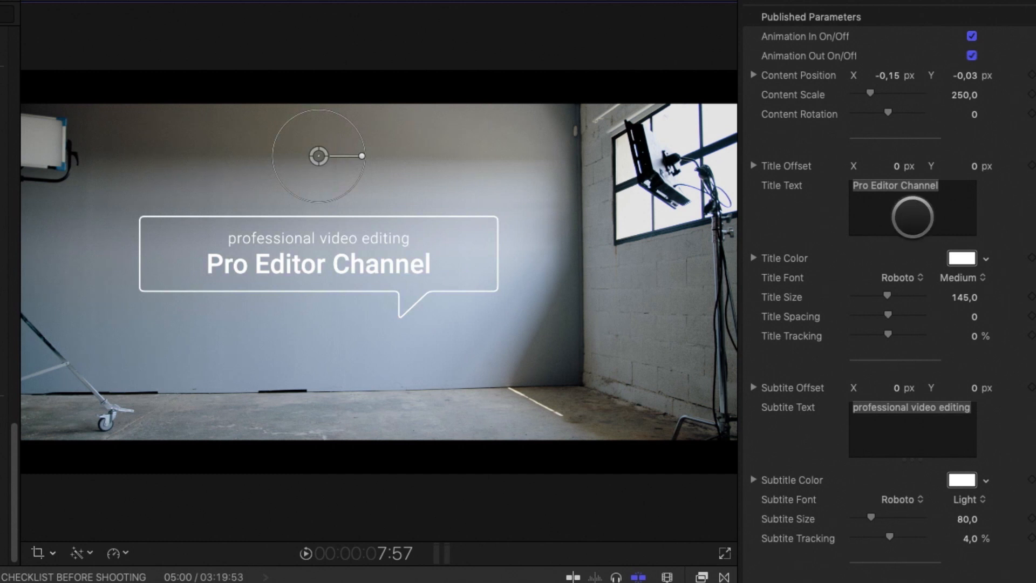
left_click_drag(870, 94, 873, 94)
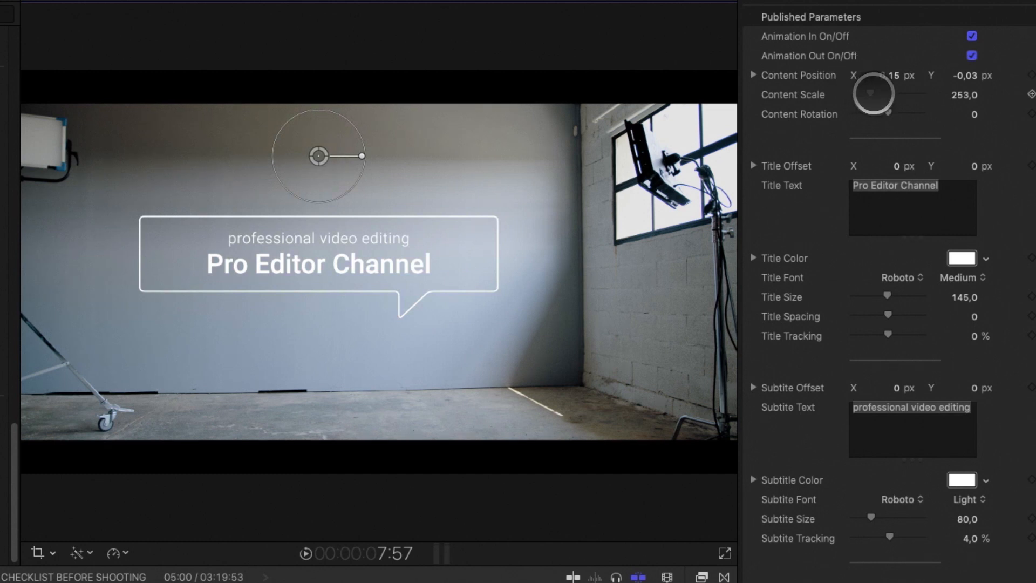
type("CHECKLIST BEFORE SHOOTING")
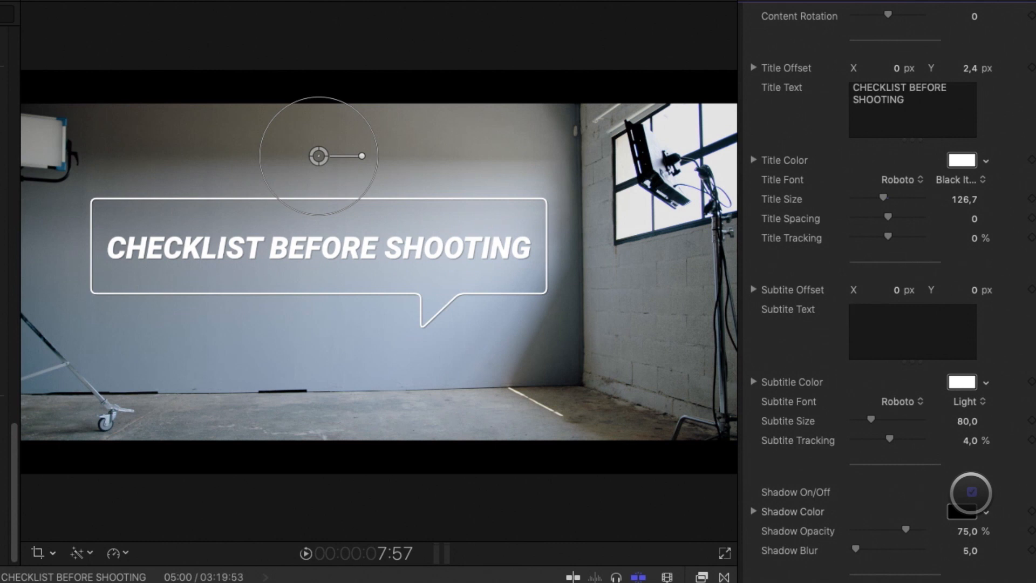
left_click(969, 492)
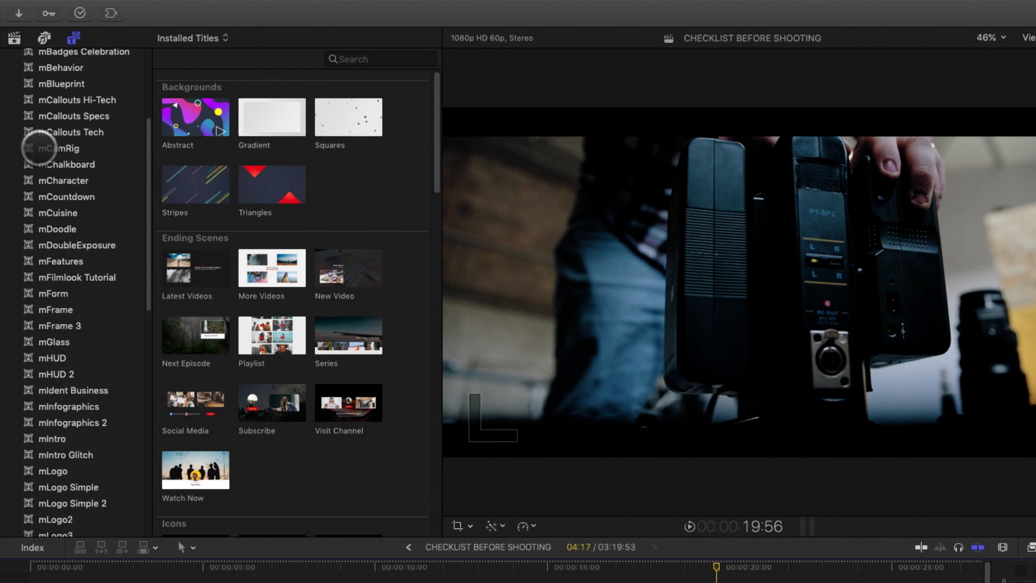
Step: Add the mCallouts Battery title with its tracker placed on the camera's battery
left_click(75, 115)
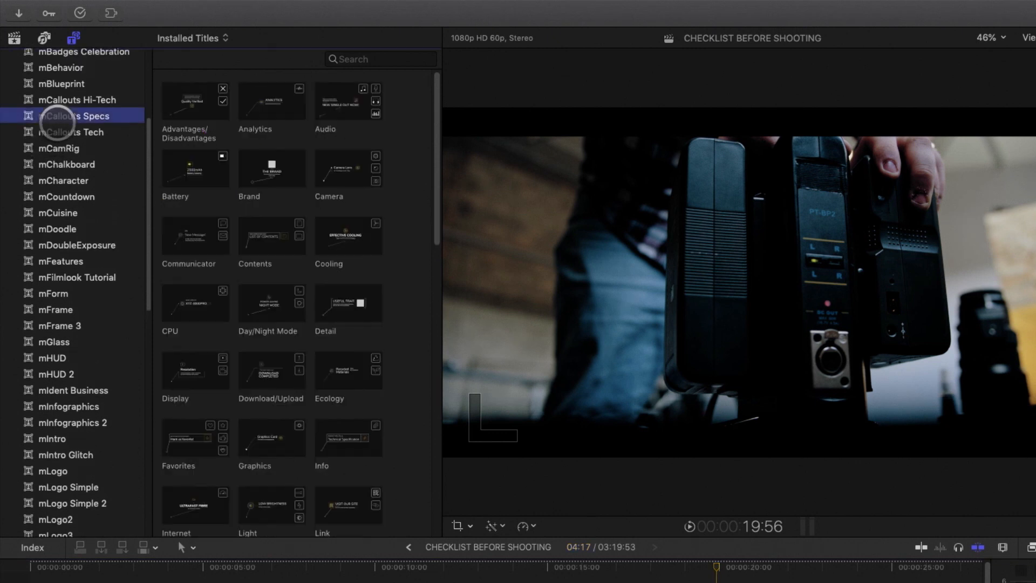
left_click(271, 237)
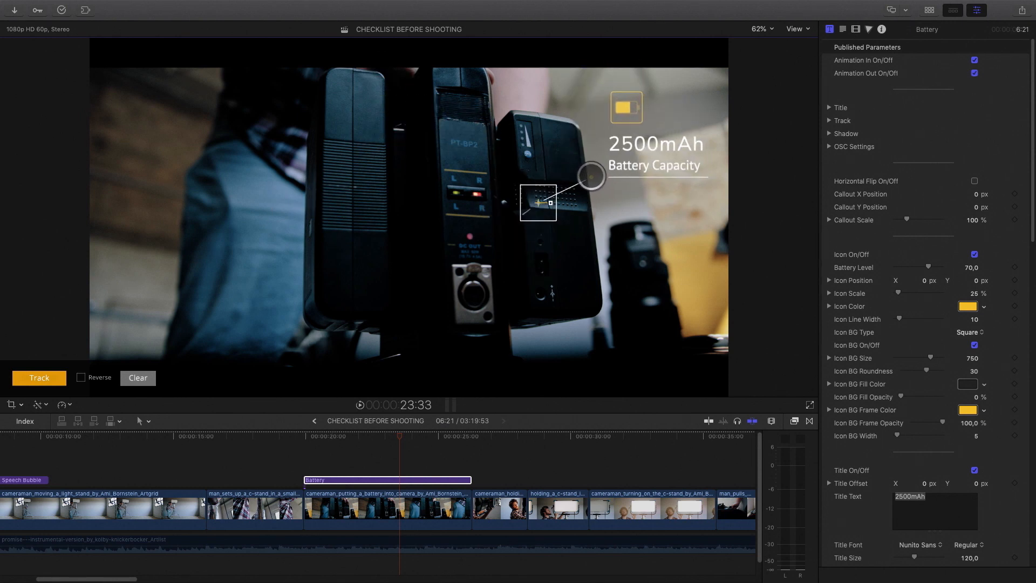
left_click_drag(591, 175, 526, 219)
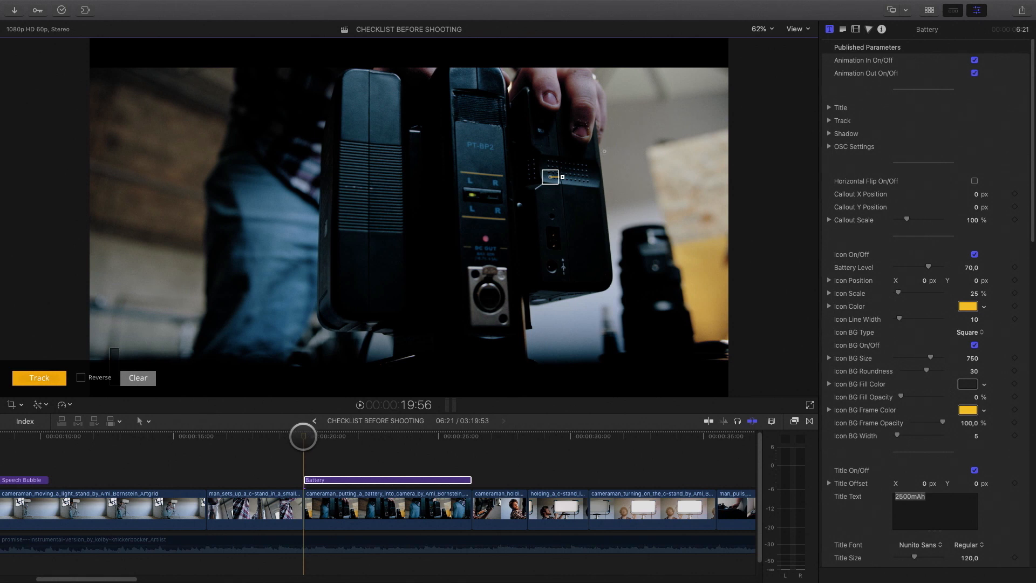
Step: Preview the tracked callout and set its title text to 'Charge'
left_click_drag(302, 443, 426, 444)
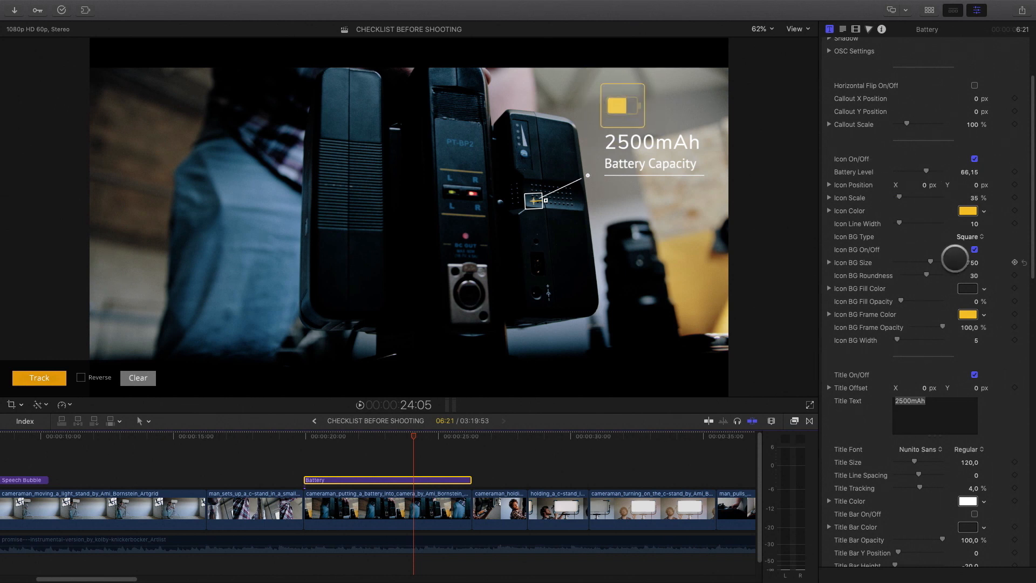
type("C")
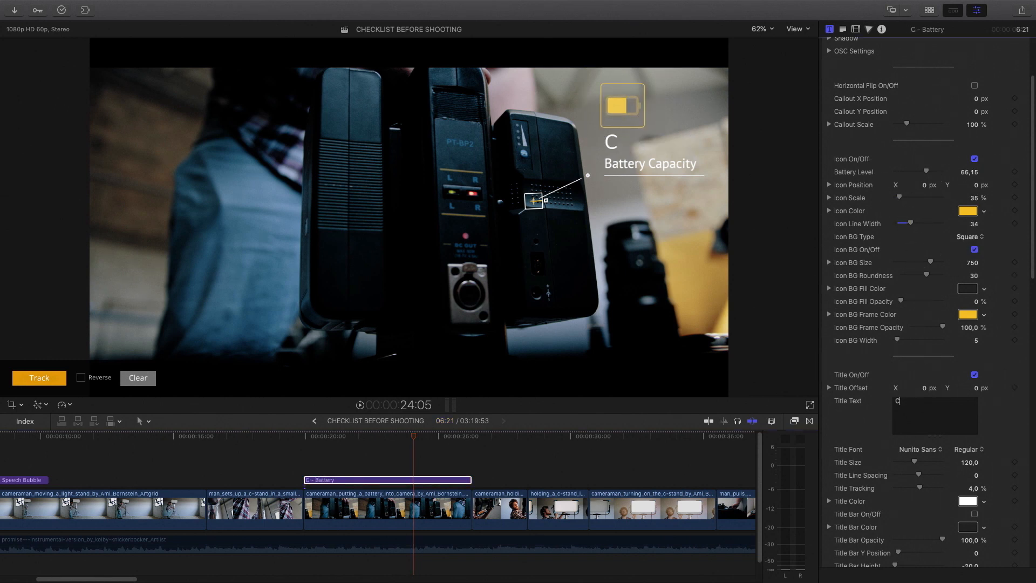
type("harge")
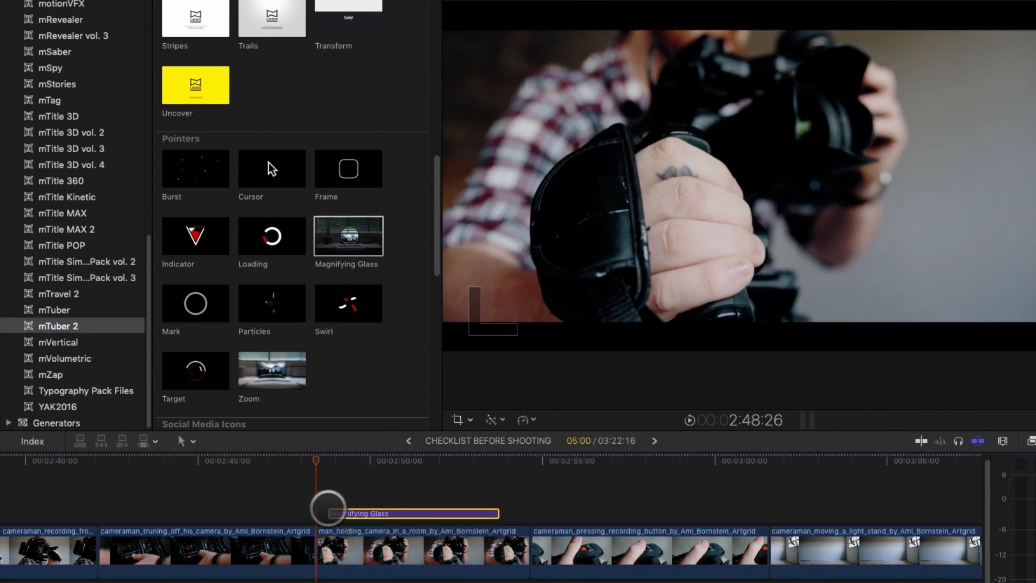
Step: Place the Magnifying Glass over the camera clip with an orange outline and stronger background blur
left_click_drag(317, 461, 373, 460)
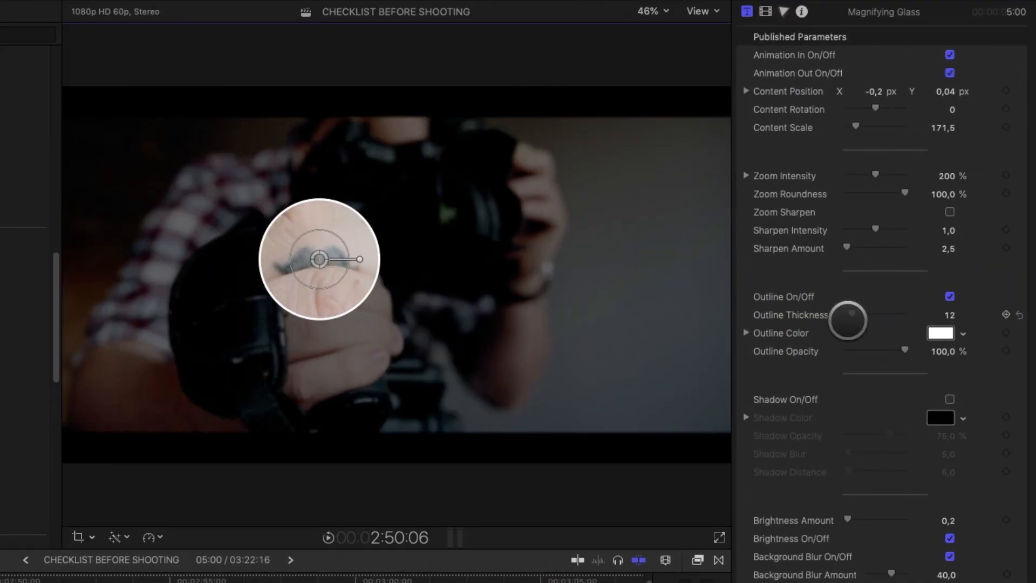
left_click(940, 333)
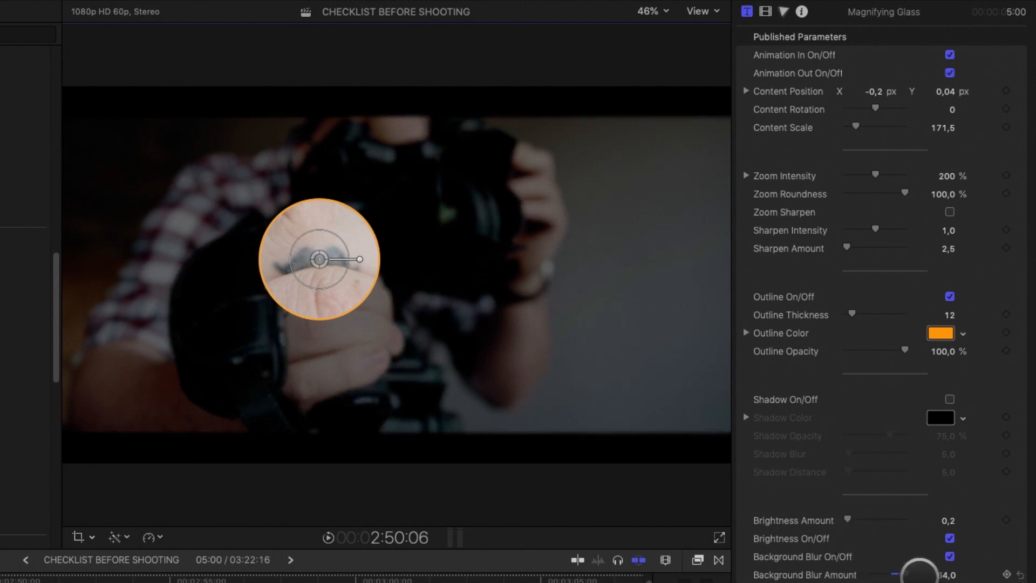
left_click_drag(848, 519, 850, 518)
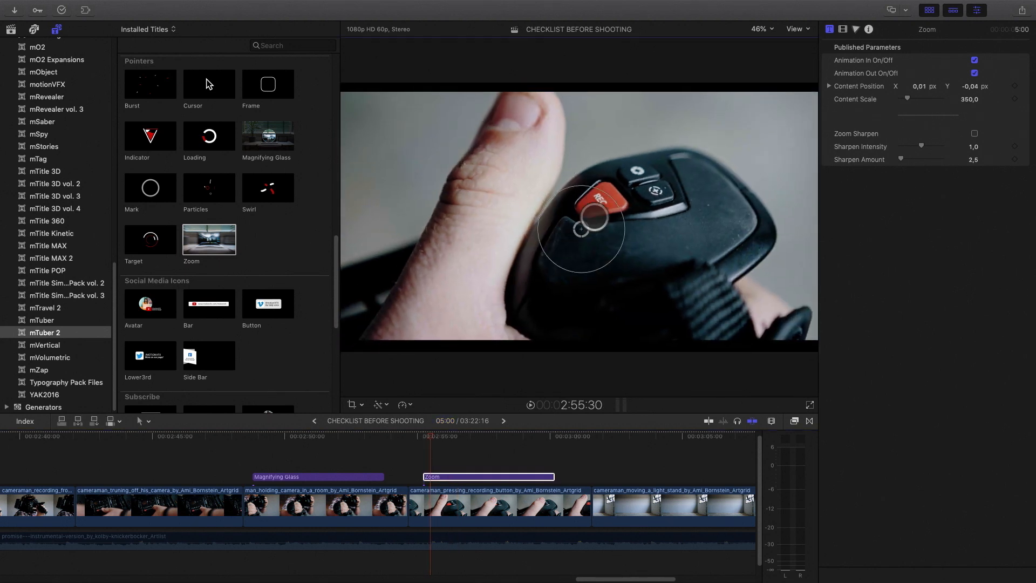
Step: Add the Zoom pointer above the recording-button clip at Content Scale 350
left_click(410, 436)
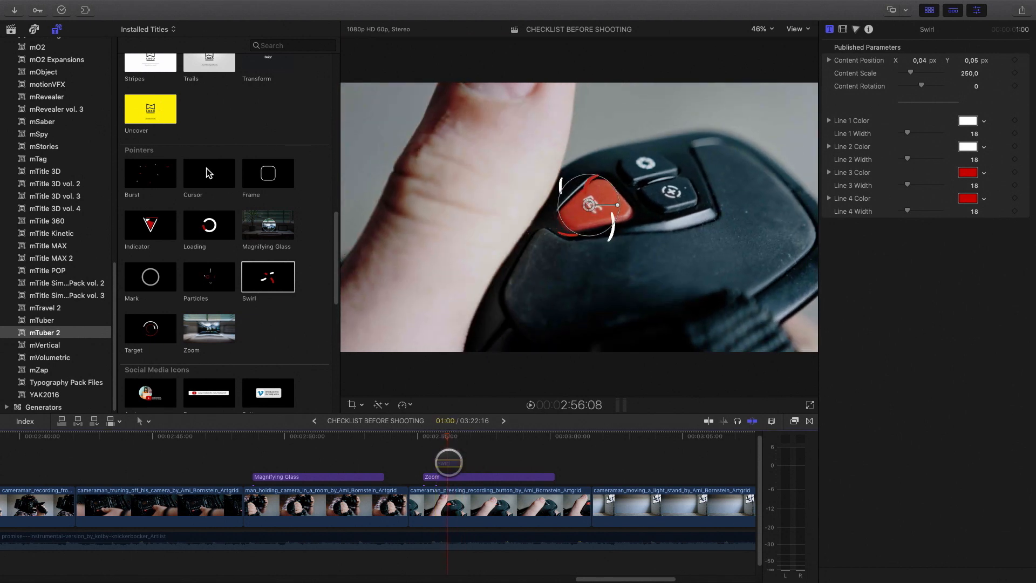
Step: Colour the Swirl pointer's lines green and preview it around the record button
left_click(969, 173)
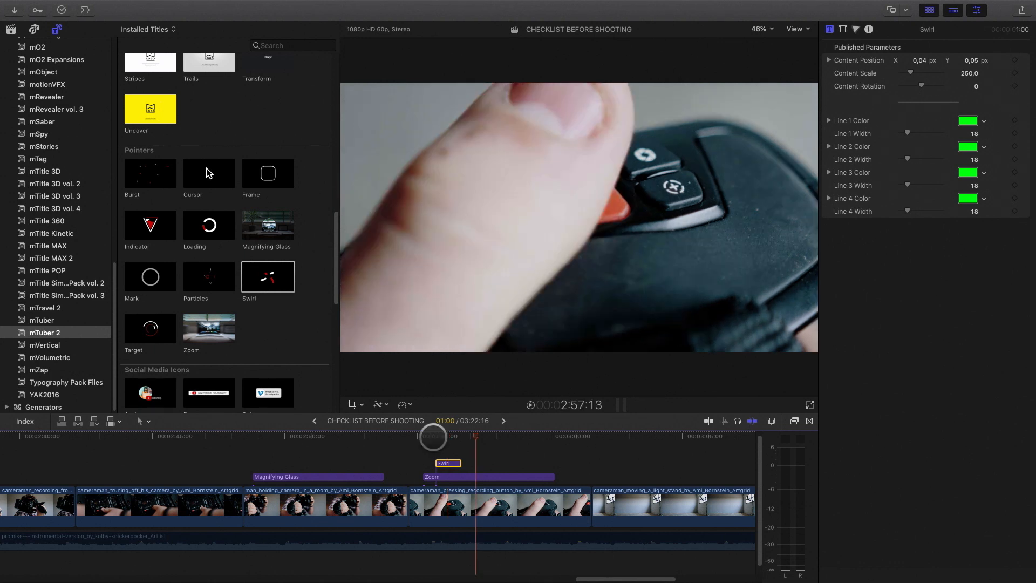
left_click_drag(432, 436, 448, 443)
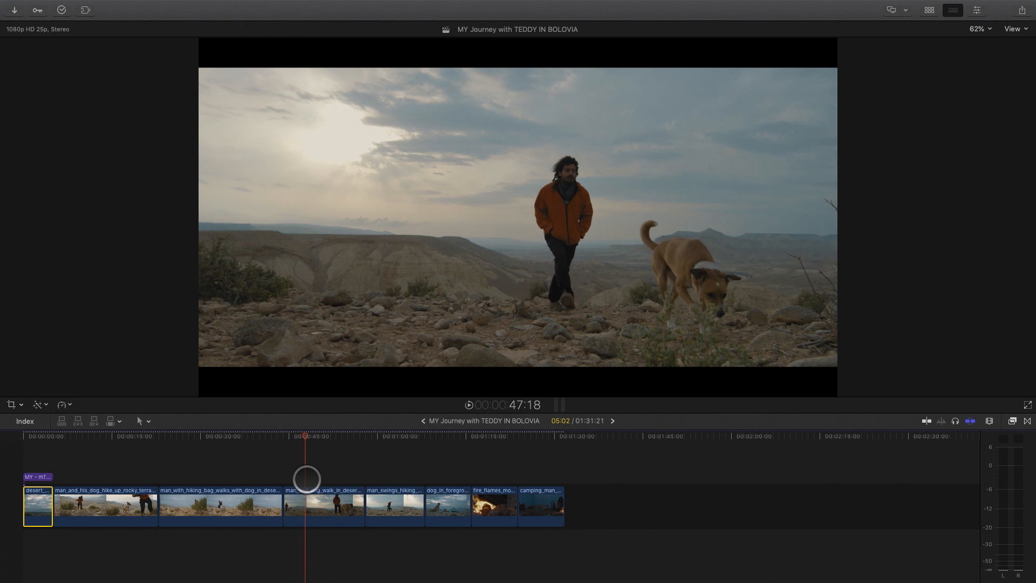
Step: Cool the man-and-dog walking clip's temperature in Color Wheels
left_click_drag(305, 479, 320, 479)
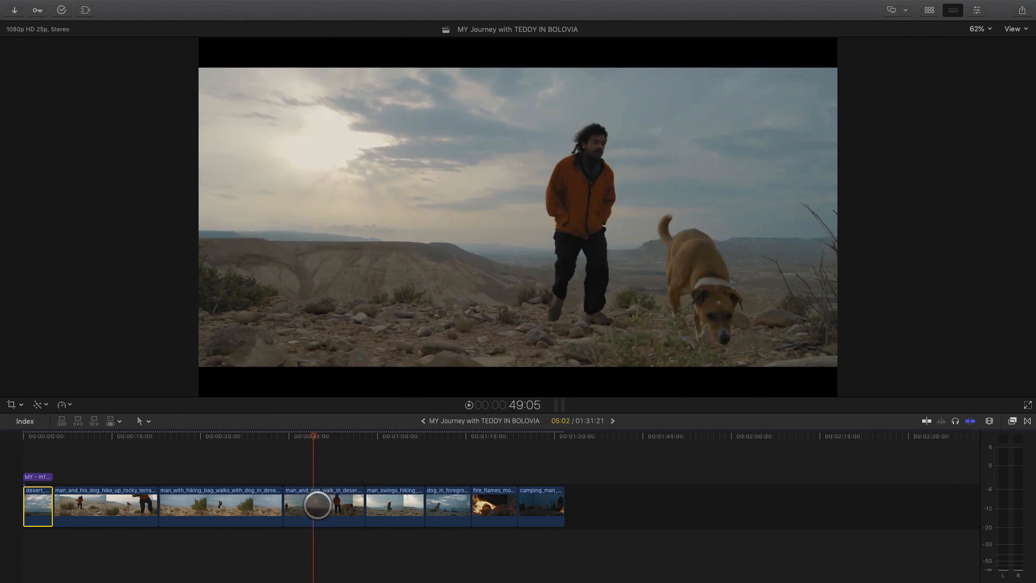
left_click(322, 505)
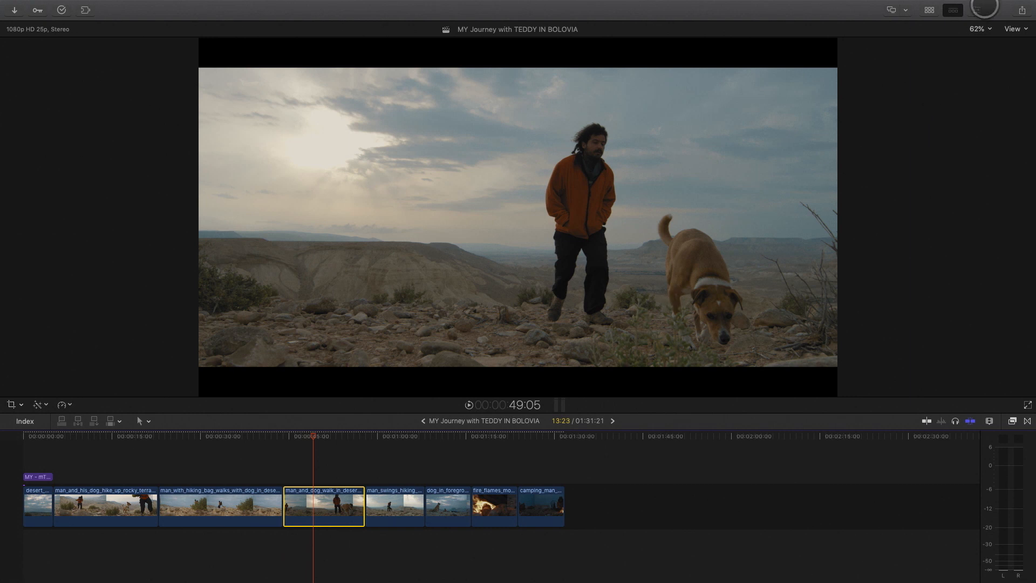
left_click(976, 9)
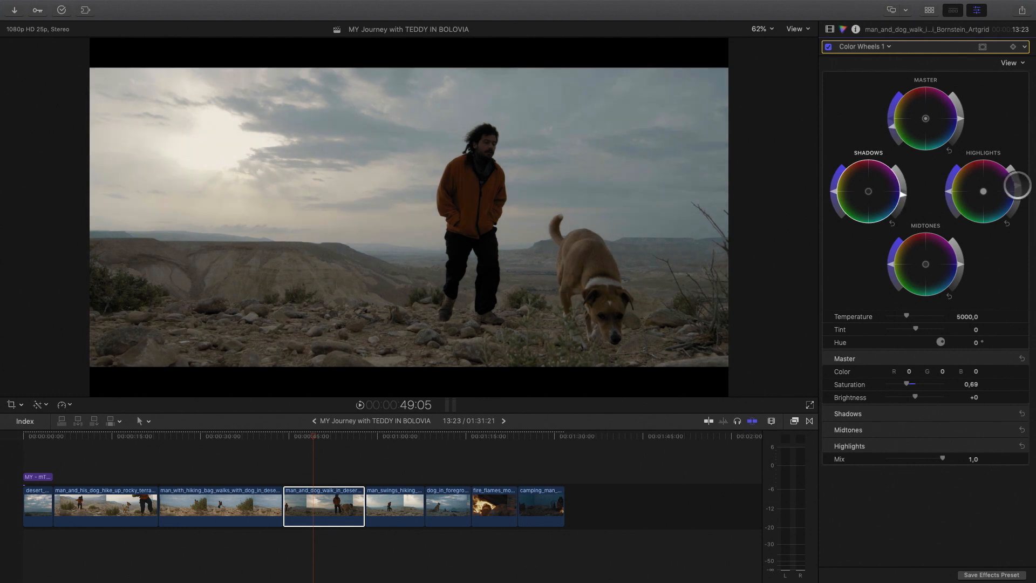
left_click_drag(905, 316, 898, 313)
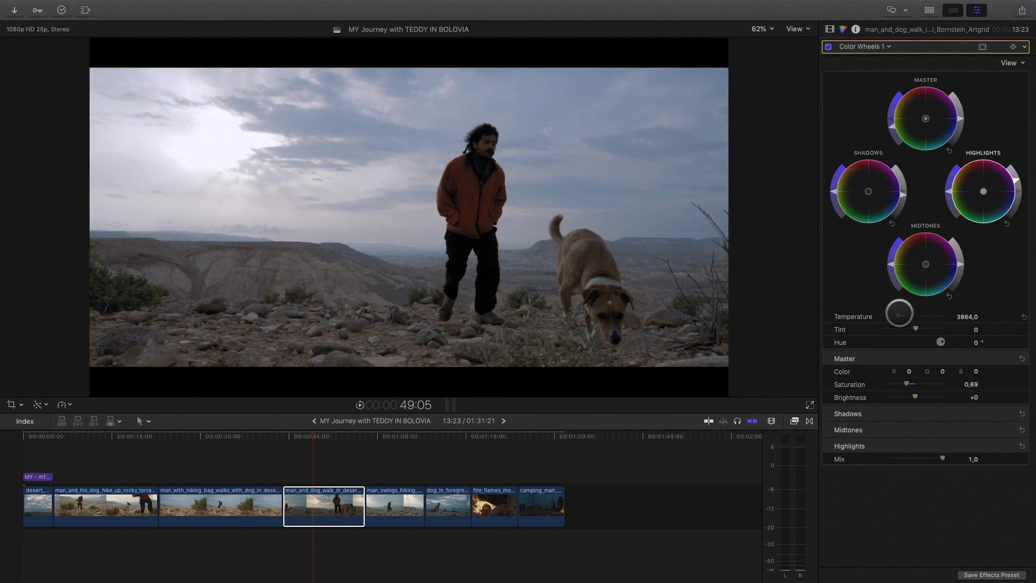
Step: Add an S-curve in Color Curves for contrast and apply the Blackmagic Design Film camera LUT
left_click(863, 47)
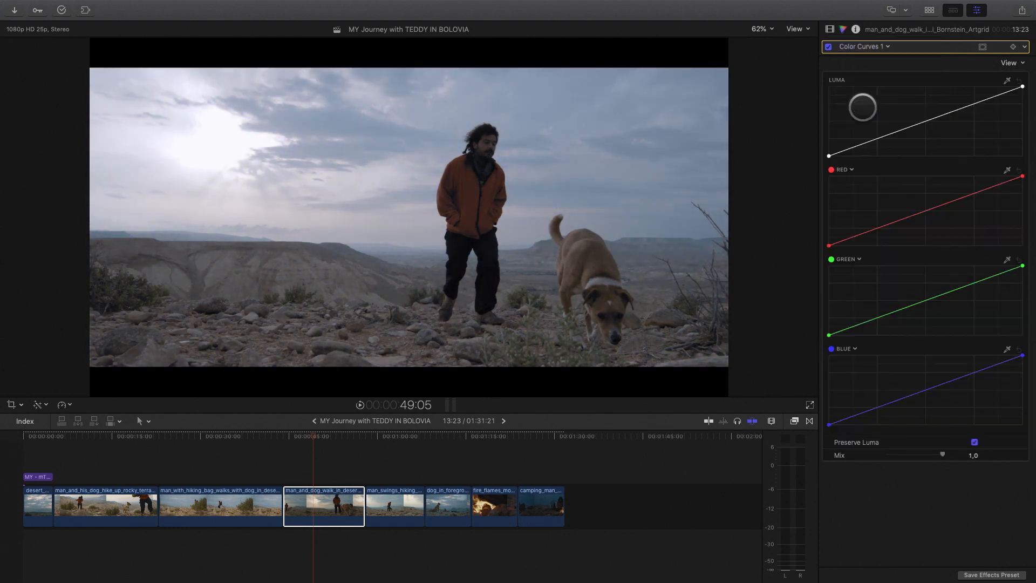
left_click_drag(862, 107, 914, 113)
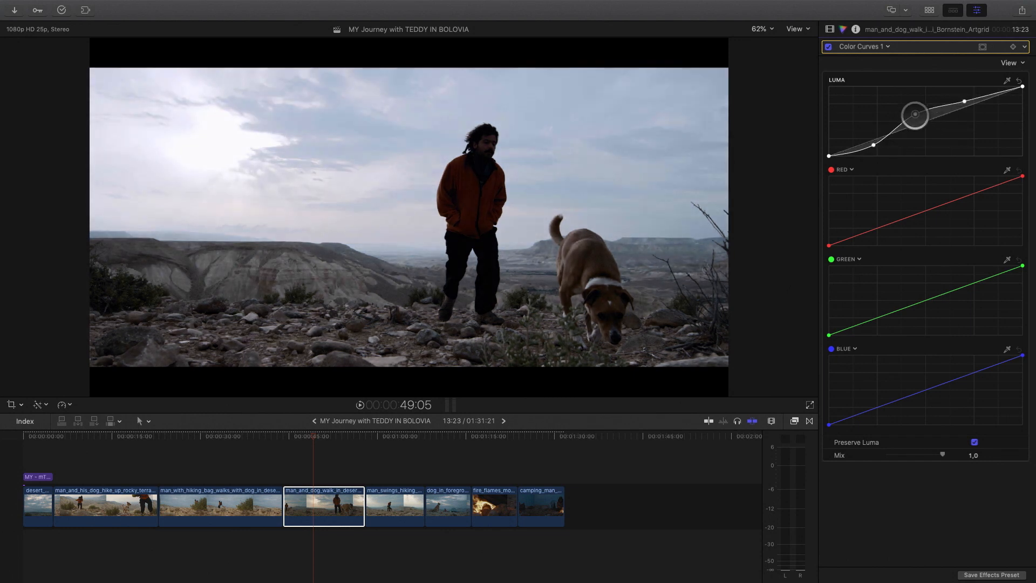
left_click_drag(914, 115, 852, 148)
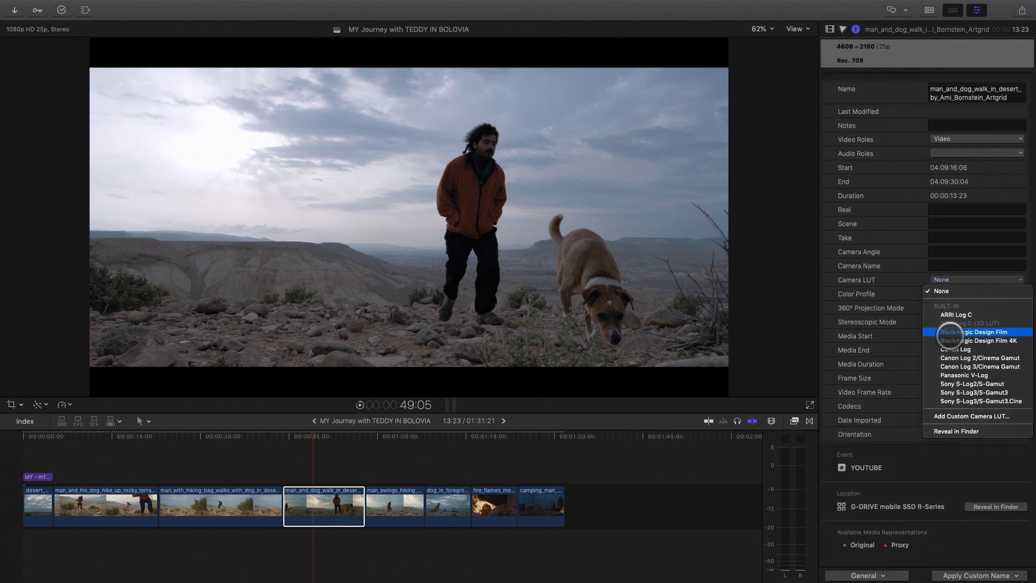
left_click(963, 374)
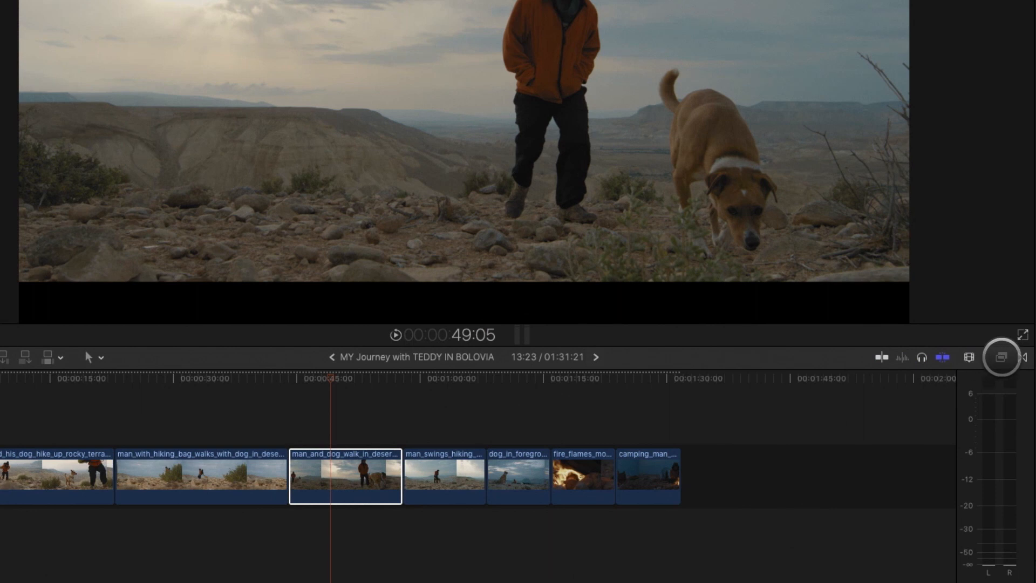
Step: Browse the installed mFilmLook effects on the desert clip and return to the Titles browser
left_click(1001, 357)
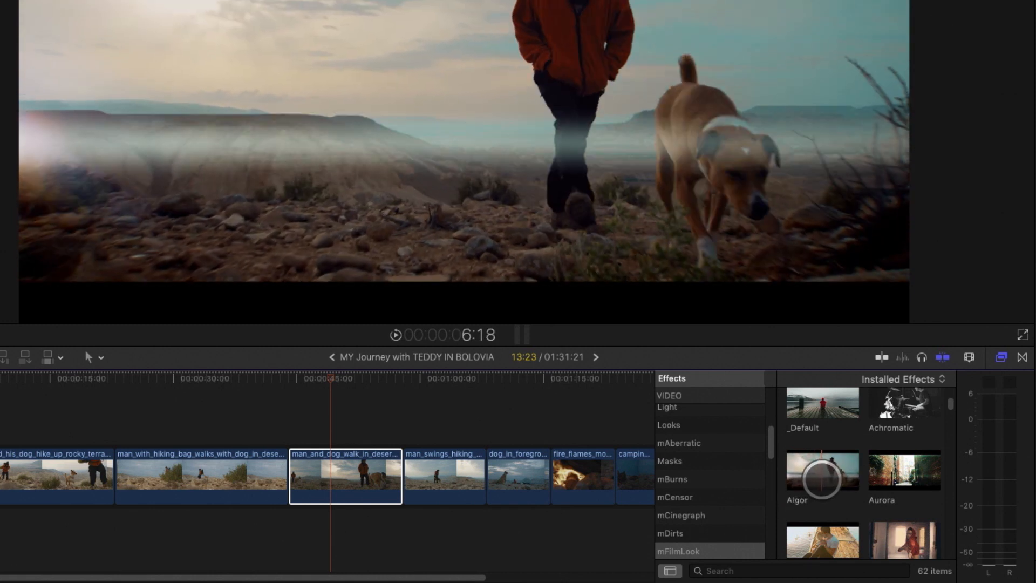
scroll("down", 3)
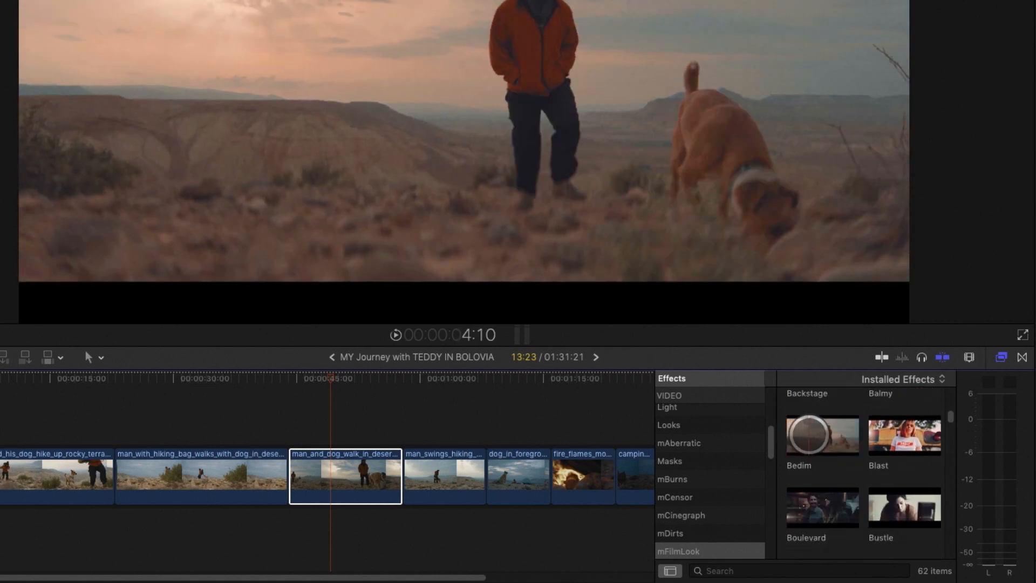
scroll("down", 3)
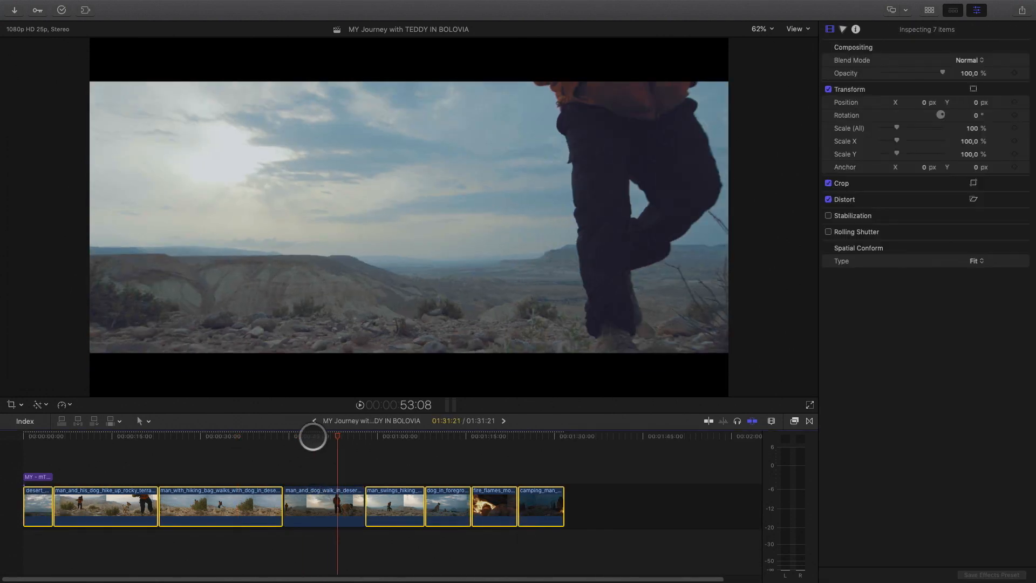
left_click(57, 9)
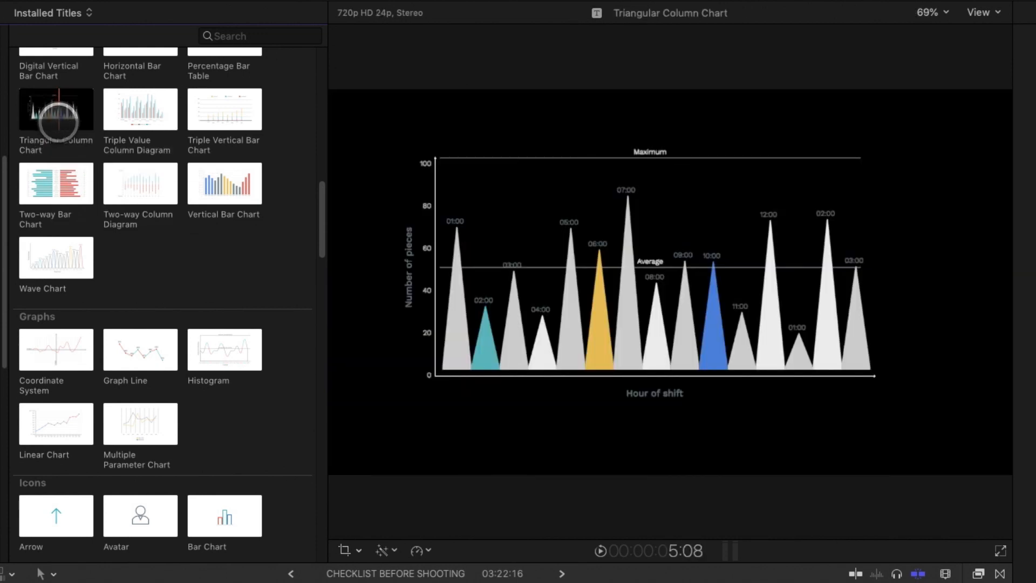
Step: Preview the Graph Line chart title, then the Pros And Cons List title for the cameraman footage
left_click(139, 349)
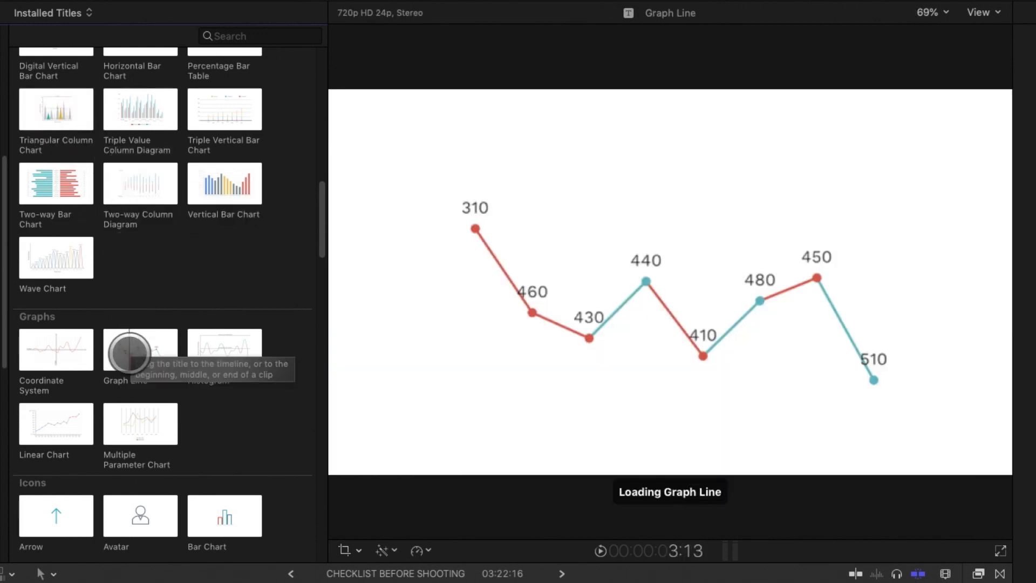
mouse_move(139, 423)
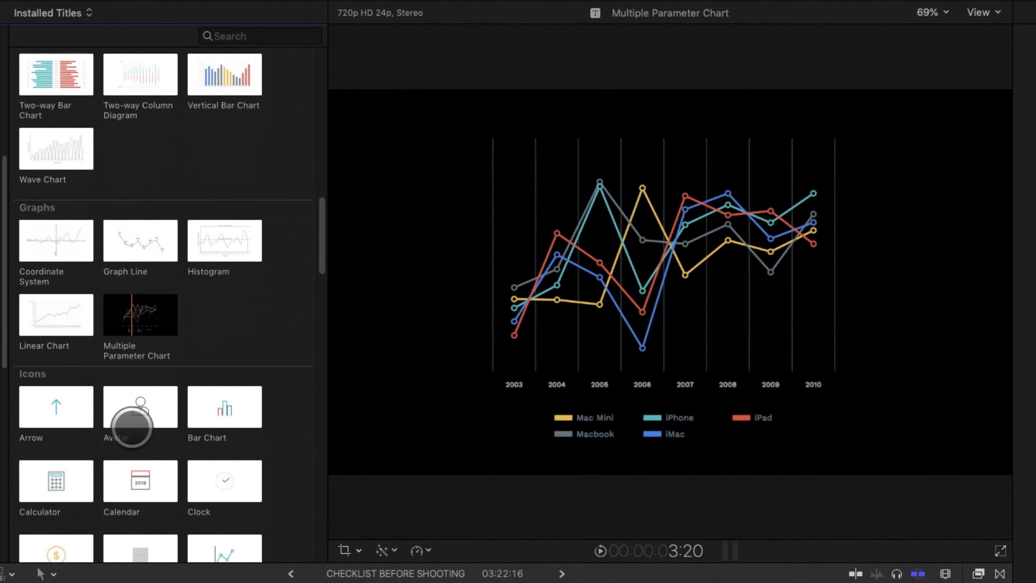
scroll("down", 3)
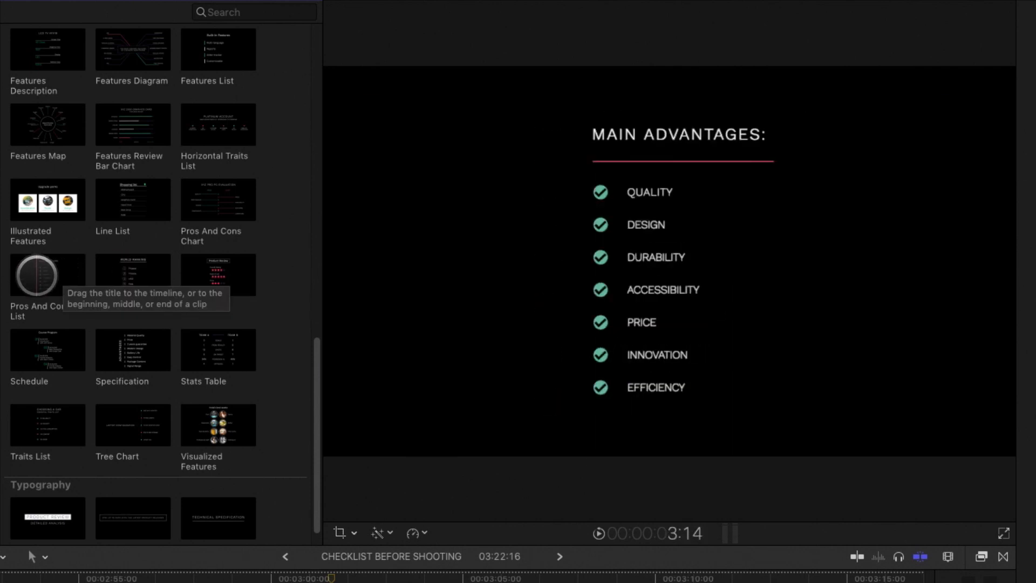
left_click(46, 275)
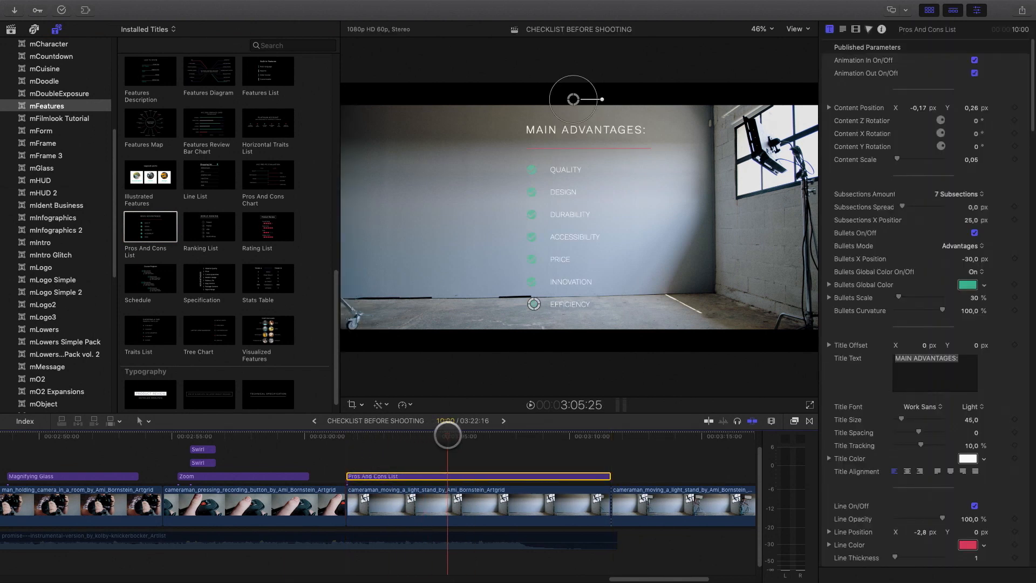
Step: Add a Custom black solid from Generators > Solids and lower its opacity to dim the studio shot
scroll("down", 3)
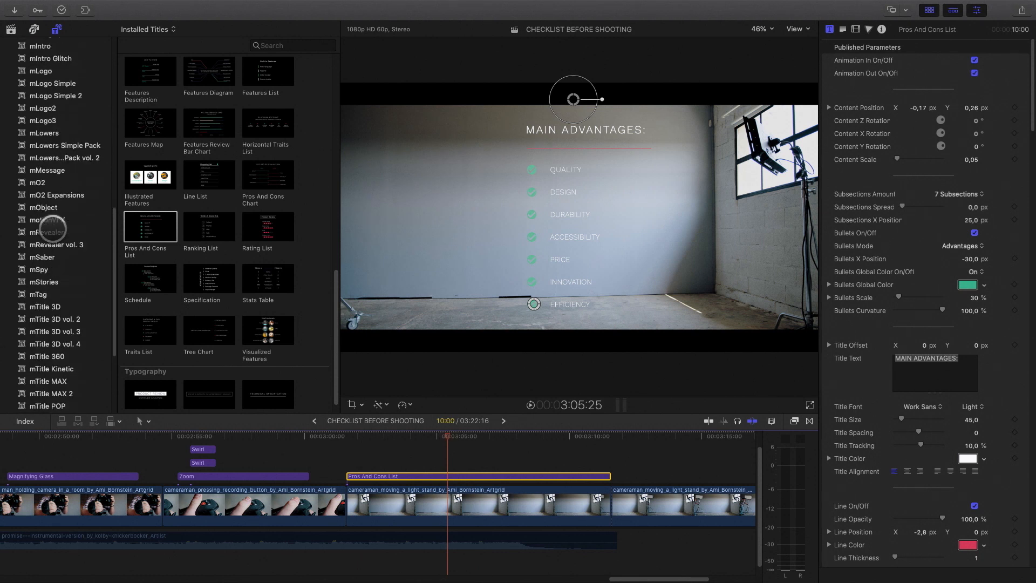
scroll("down", 3)
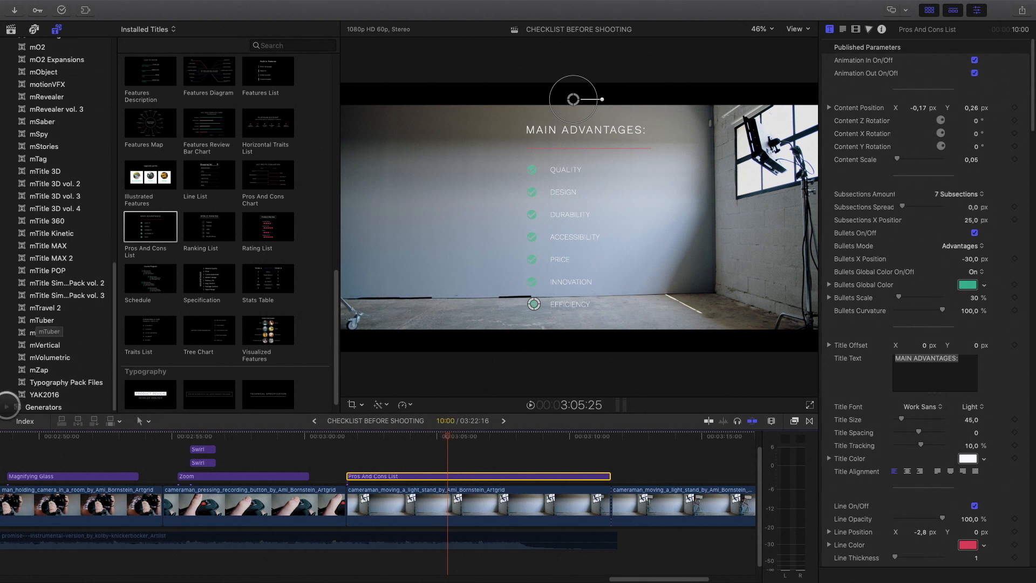
scroll("down", 3)
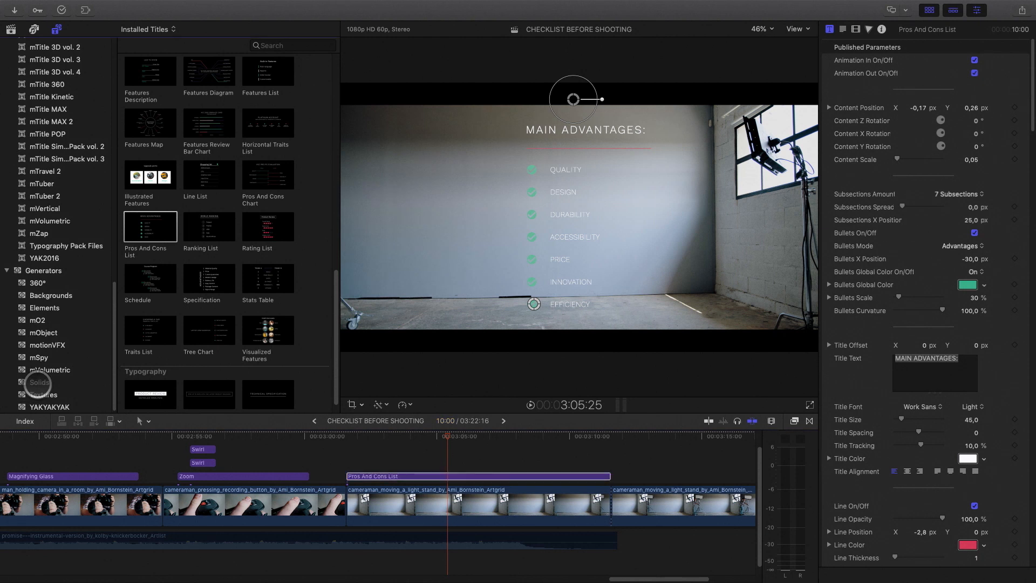
left_click(39, 382)
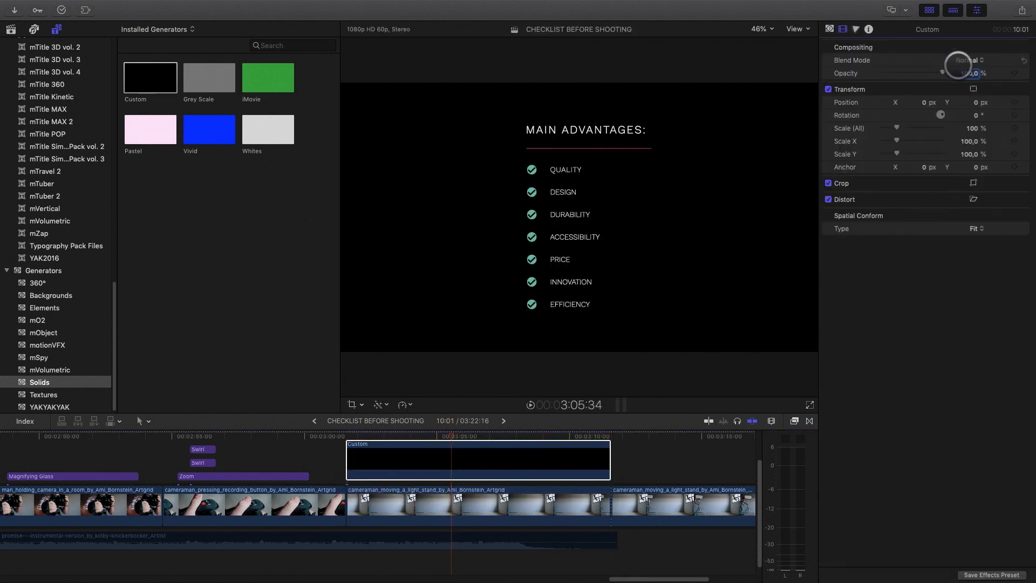
left_click_drag(941, 72, 927, 72)
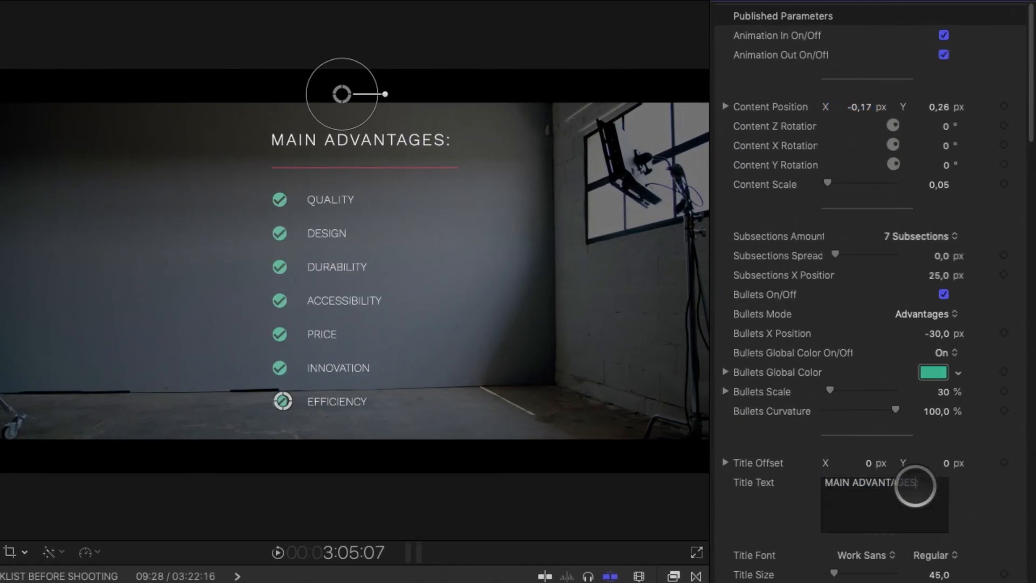
Step: Retitle the list 'CHECK LIST BEFORE SHOOTING', set it to 5 Subsections and begin replacing item PRICE
type("CHECK LIST BEFORE SHOOTING:")
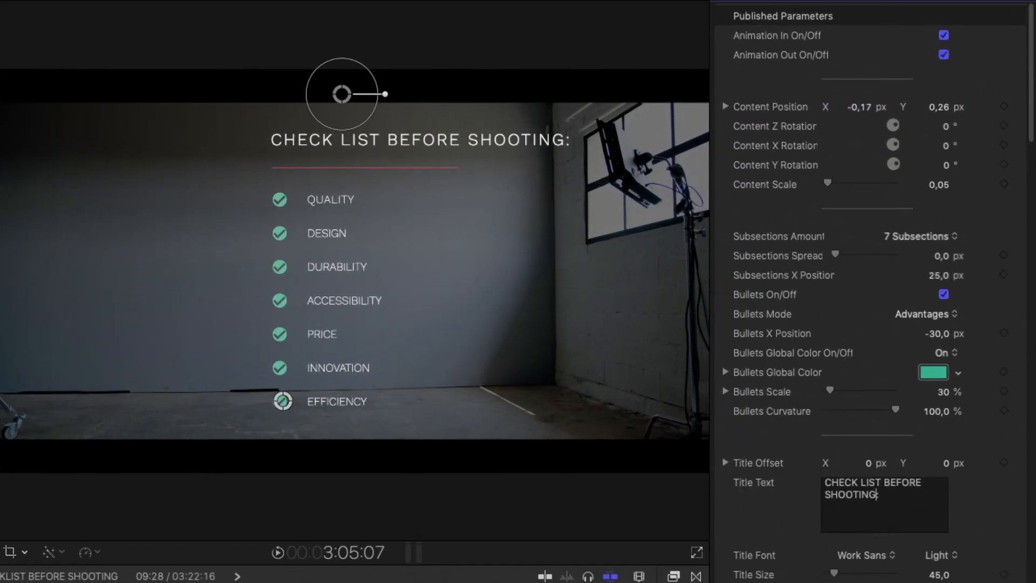
left_click(917, 237)
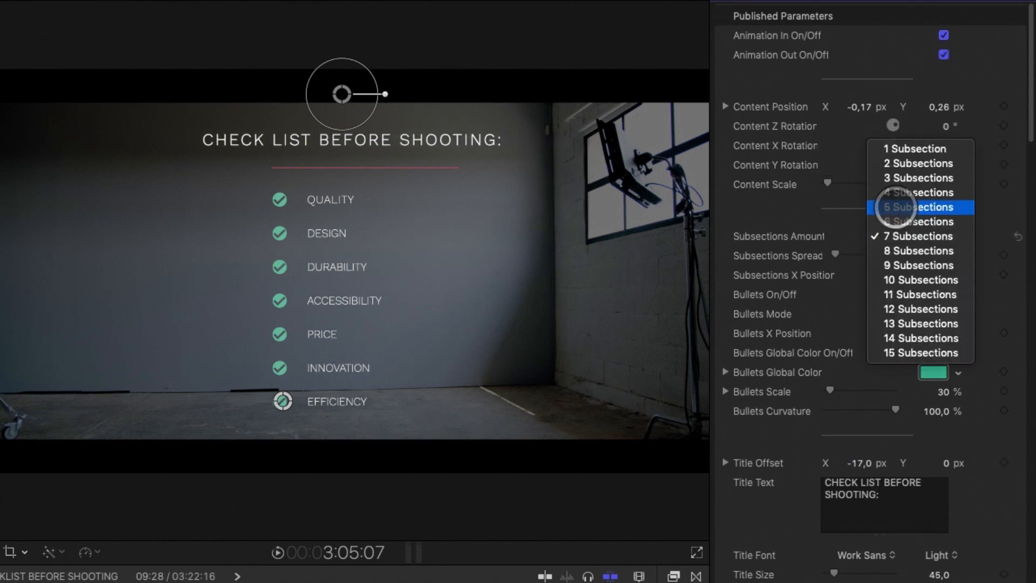
left_click(917, 207)
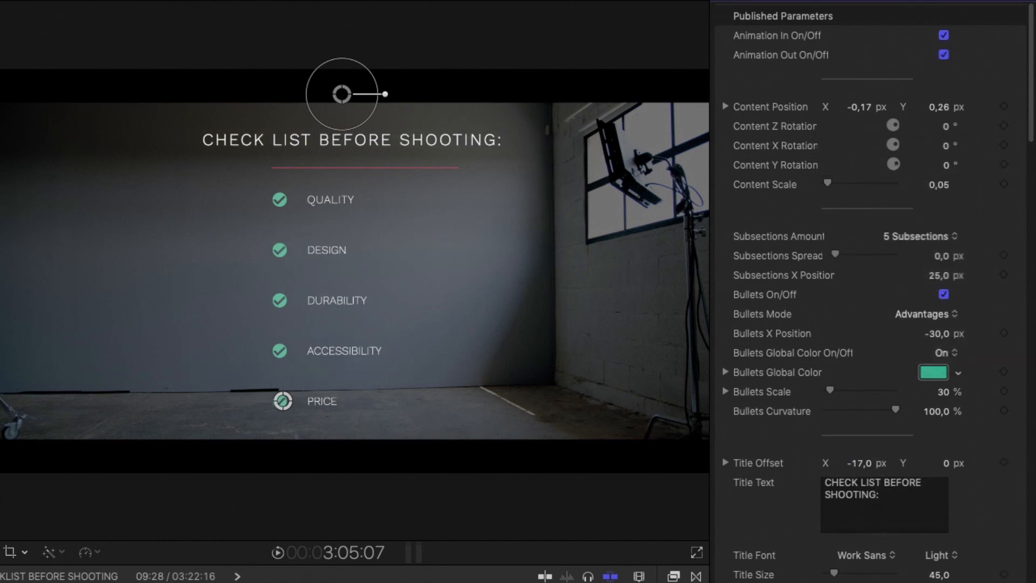
scroll("down", 3)
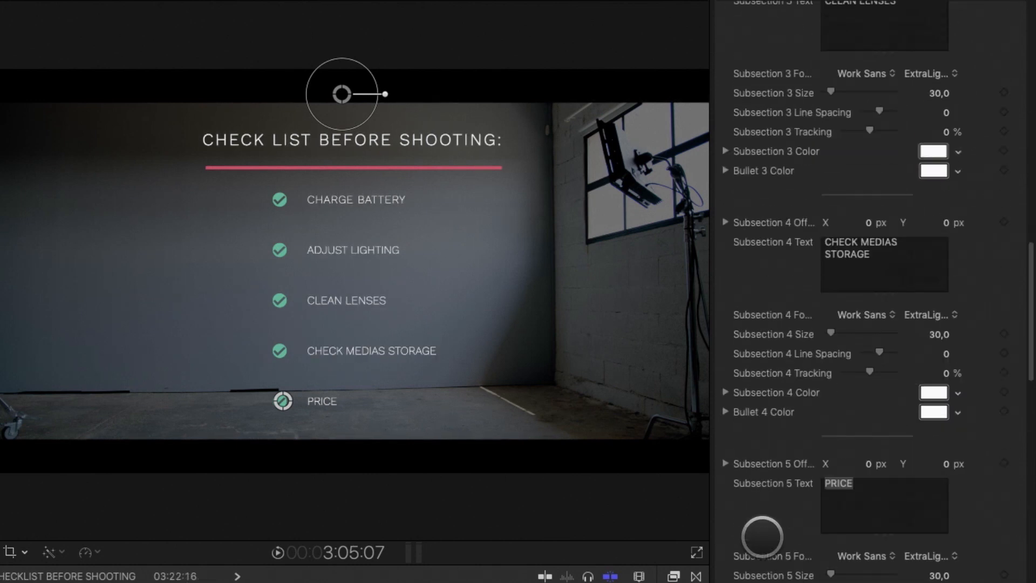
left_click(920, 416)
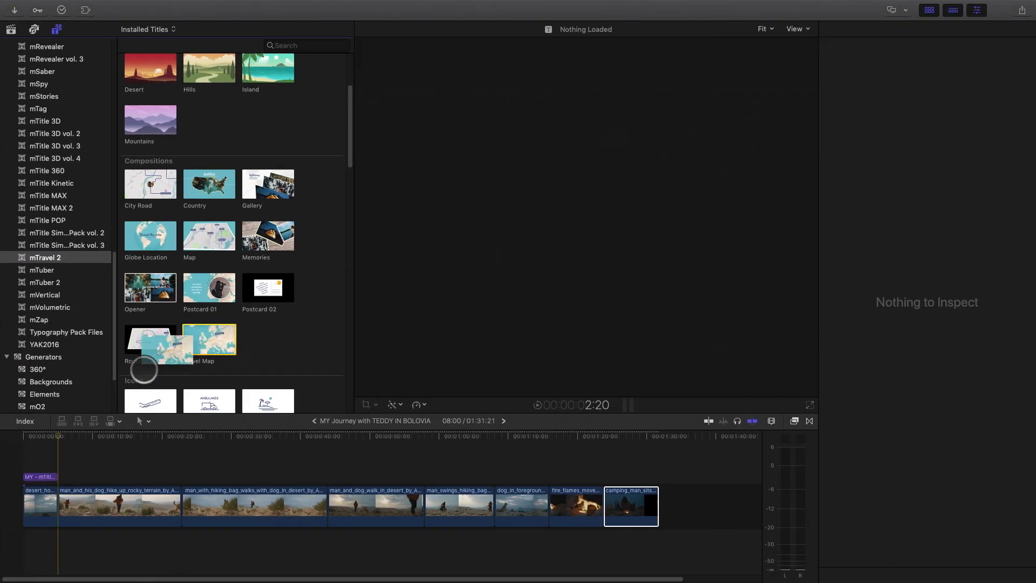
Step: Place the mTravel 2 Travel Map title after the first desert clip and show its settings
left_click_drag(209, 340, 87, 507)
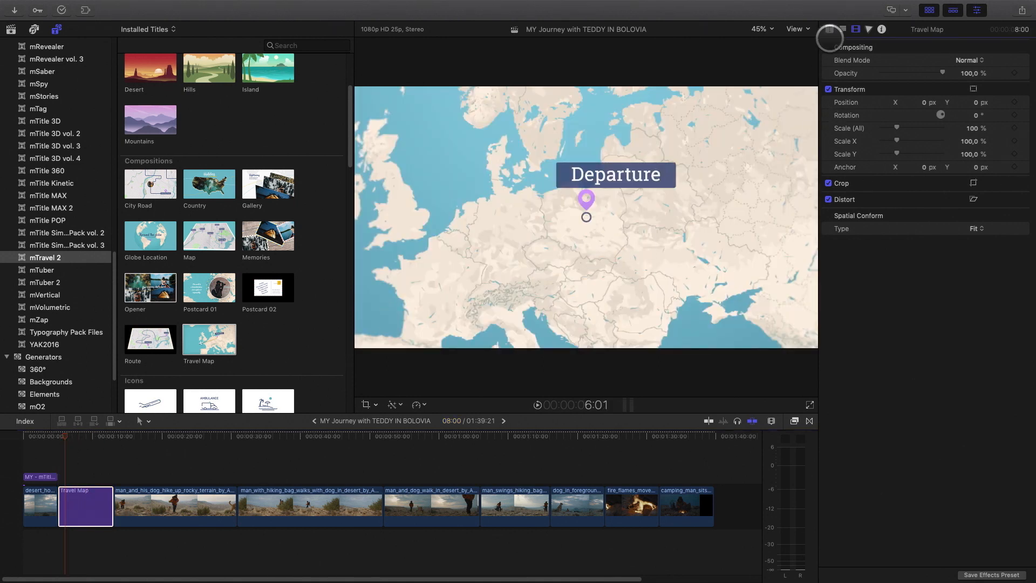
left_click(828, 29)
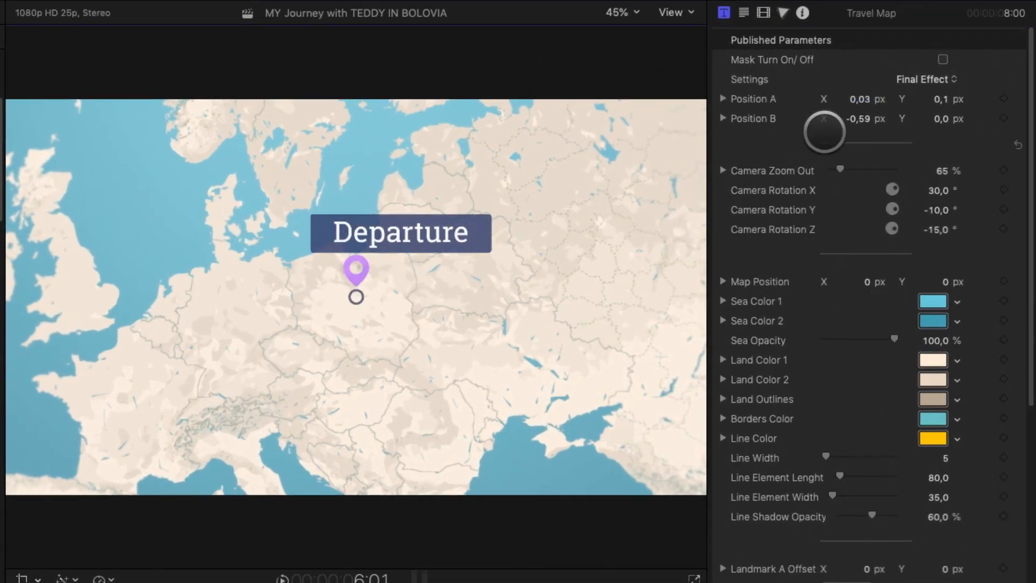
Step: In Set Location mode, move marker A onto western Europe and marker B onto Bolivia
left_click(926, 79)
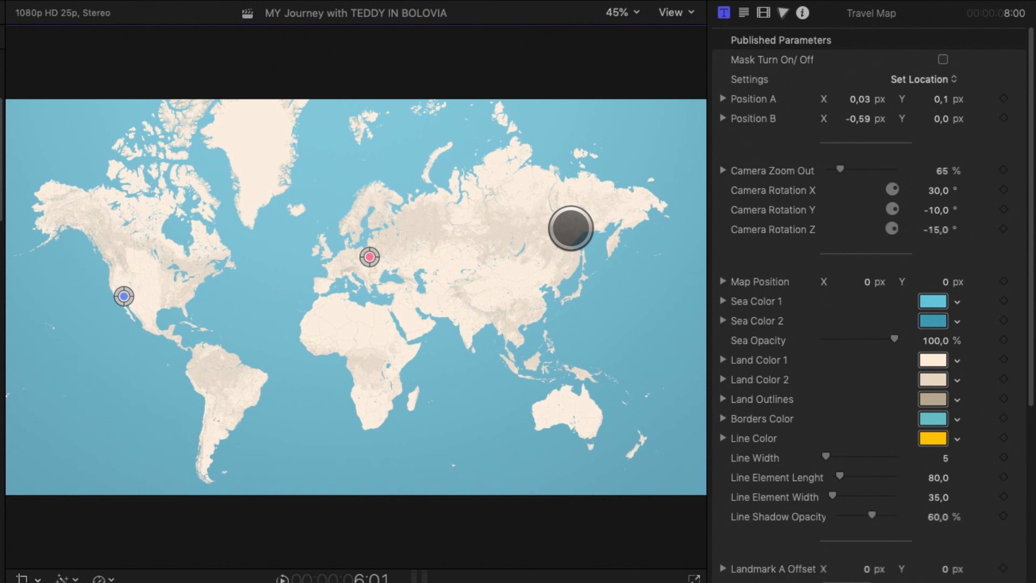
left_click_drag(571, 227, 343, 268)
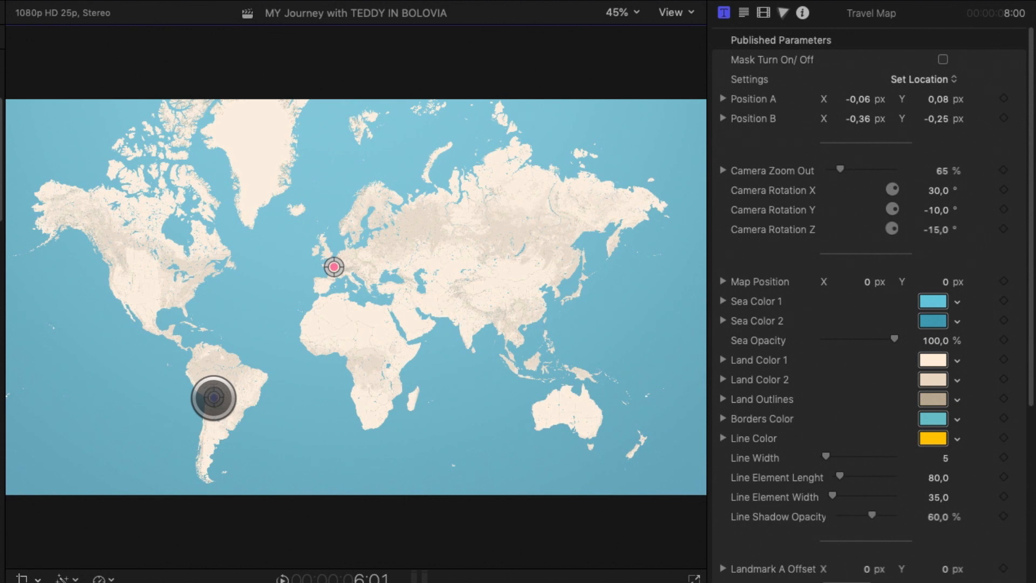
left_click_drag(214, 399, 411, 243)
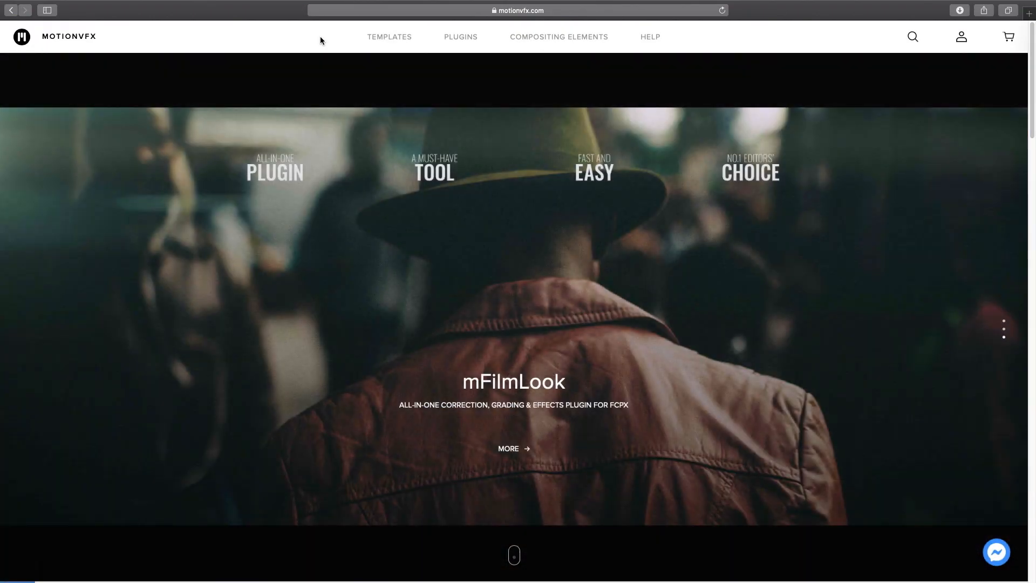
Step: Show the PLUGINS categories menu on the motionvfx.com home page
left_click(460, 37)
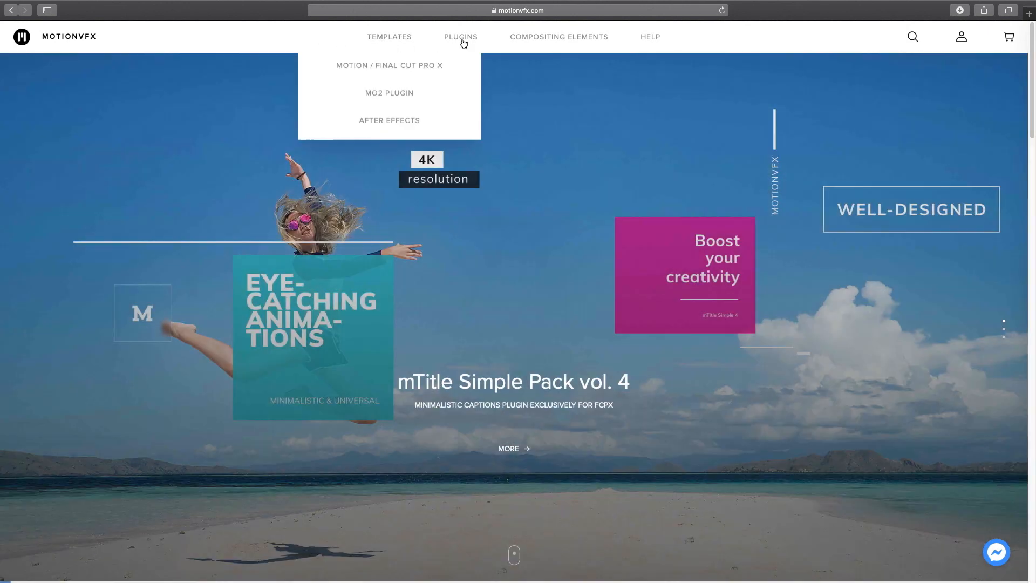
left_click(460, 36)
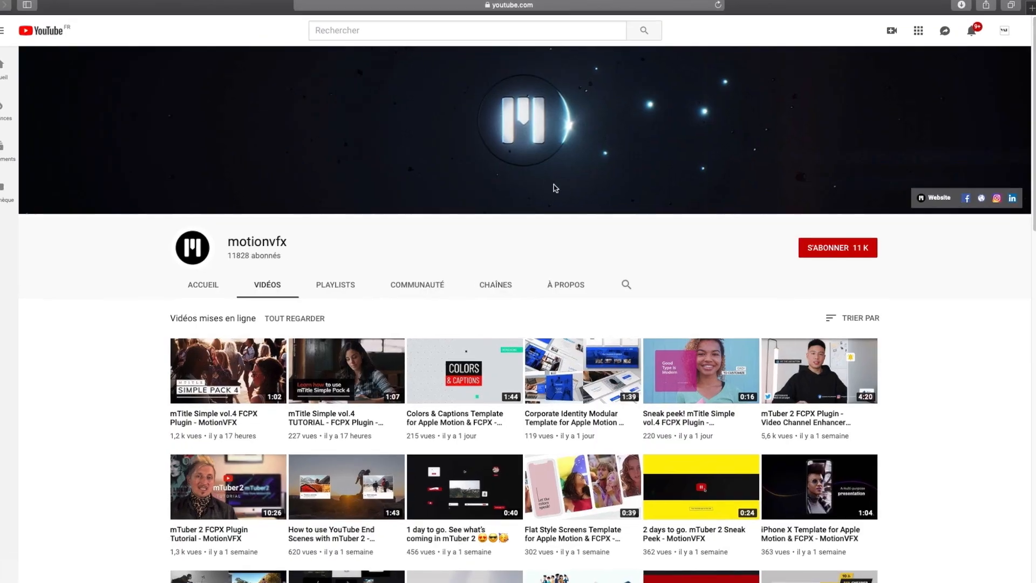
Step: Subscribe to the motionvfx YouTube channel via the S'ABONNER button
left_click(836, 247)
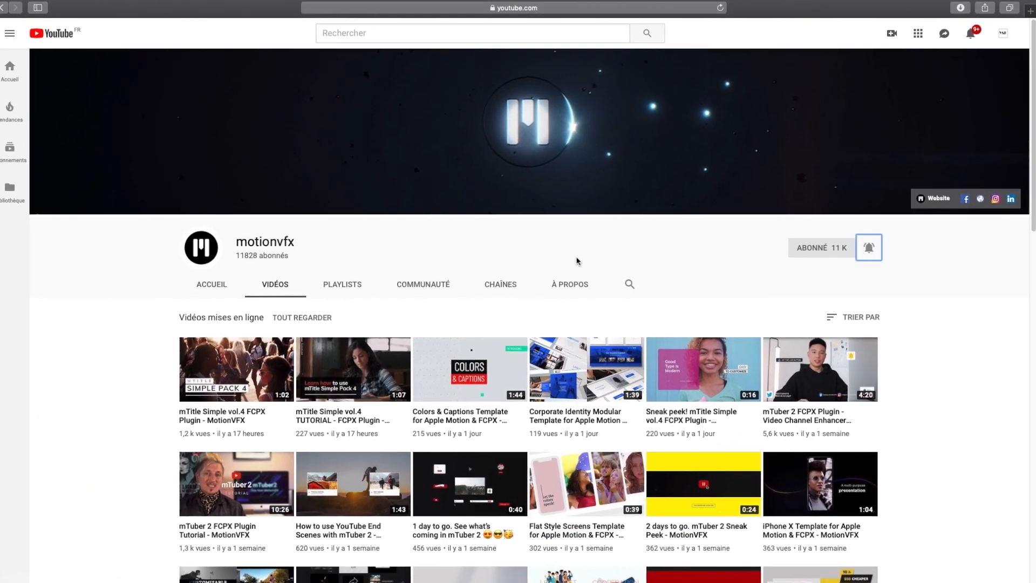
left_click(868, 247)
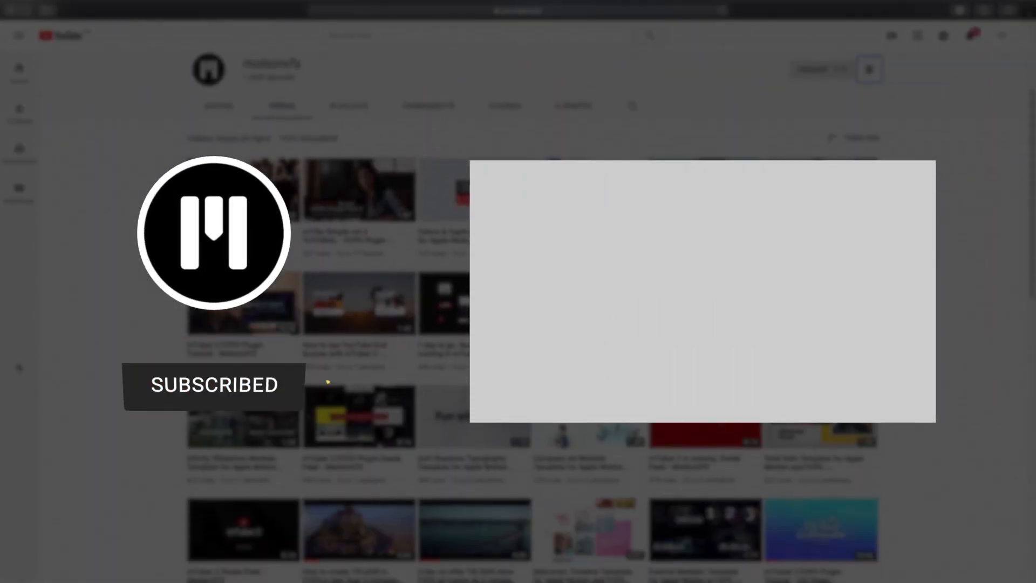